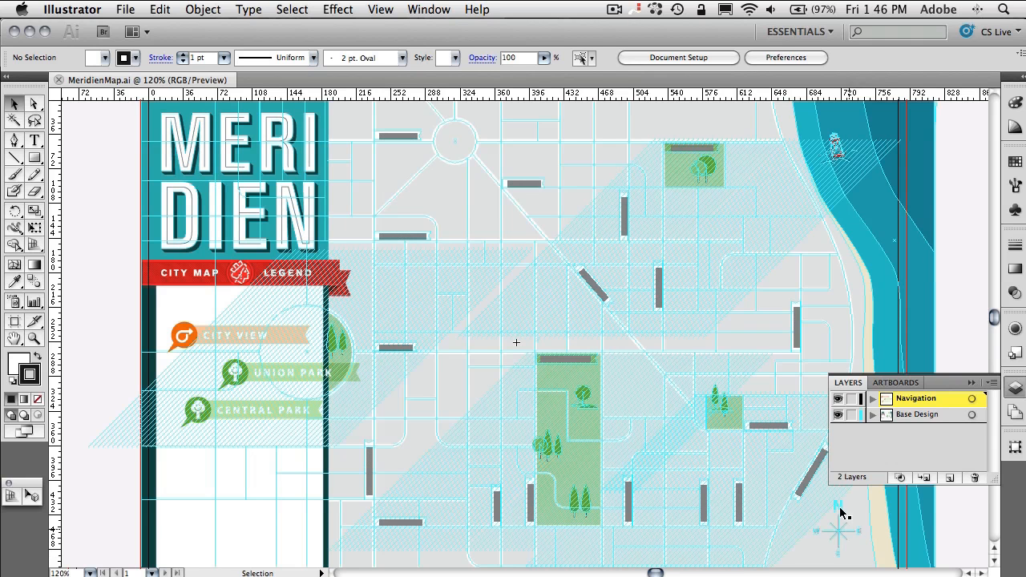
mouse_move(885, 449)
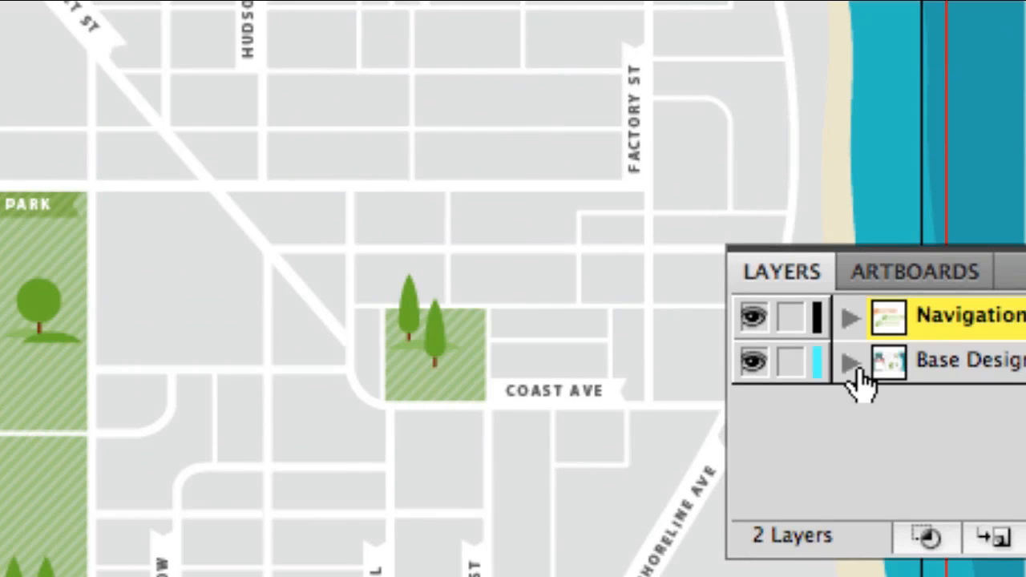
mouse_move(852, 332)
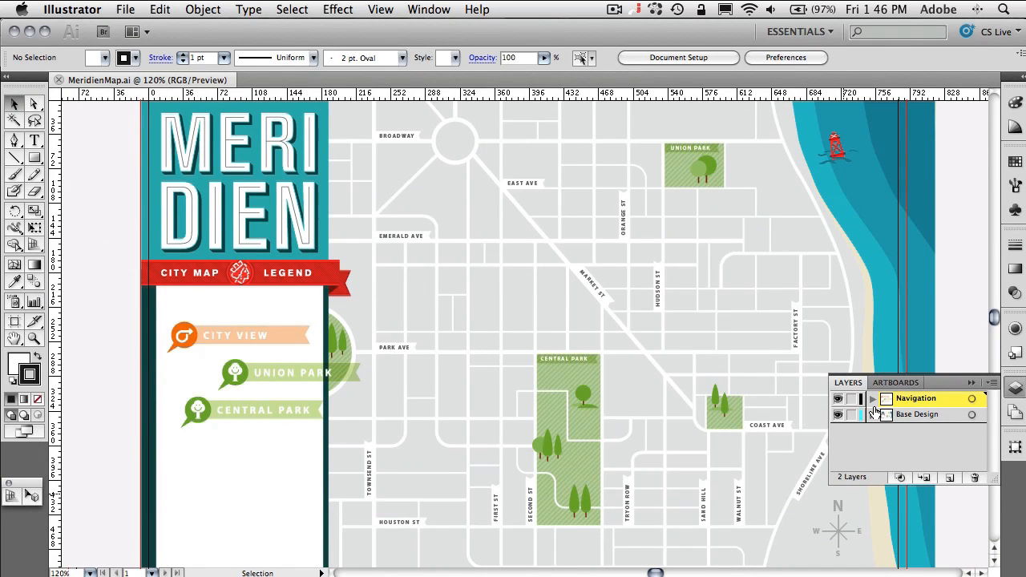
Switch from Illustrator to the MeridienMap project and look over the CityView artboard
key(cmd+tab)
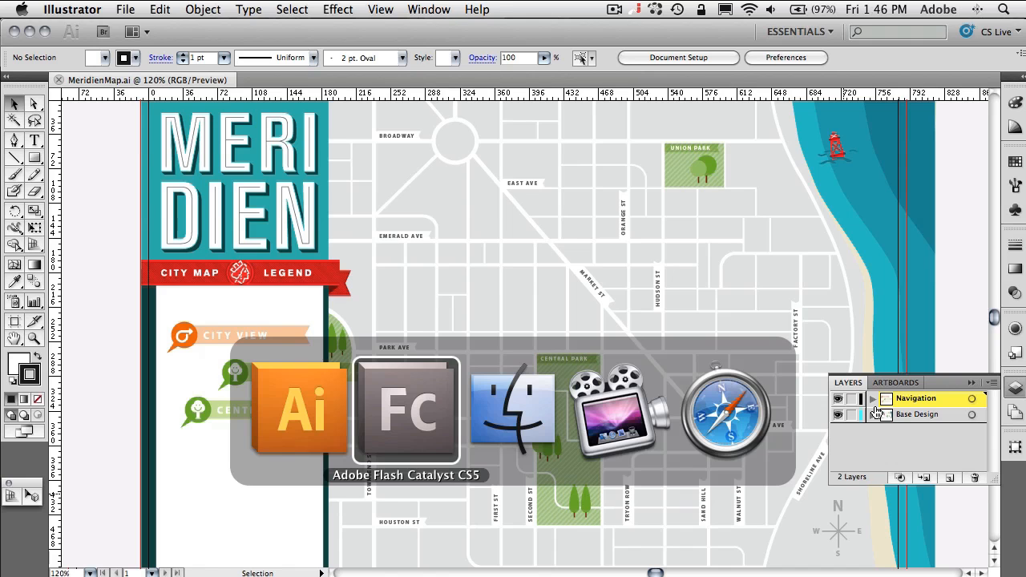
click(405, 409)
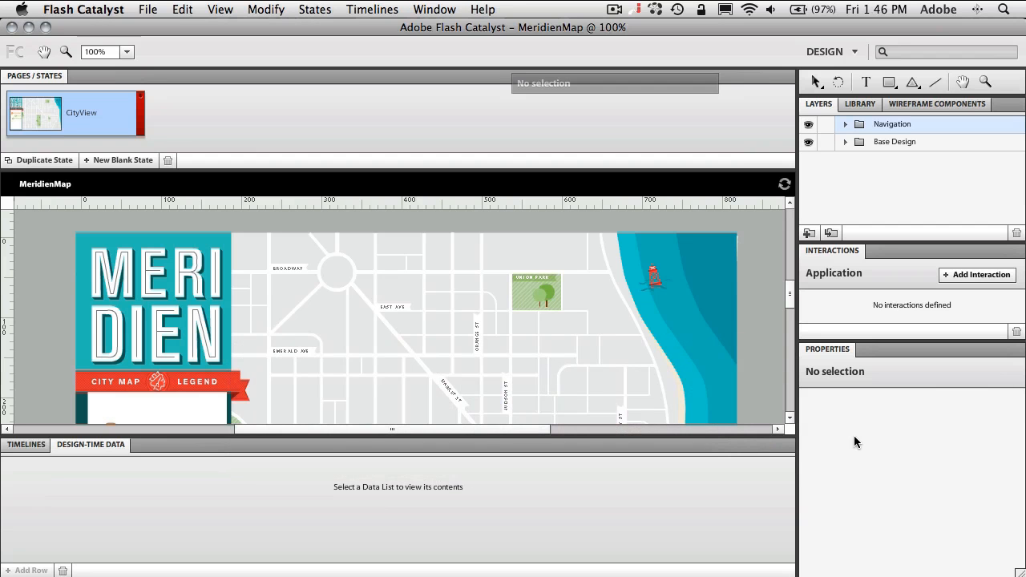
mouse_move(826, 449)
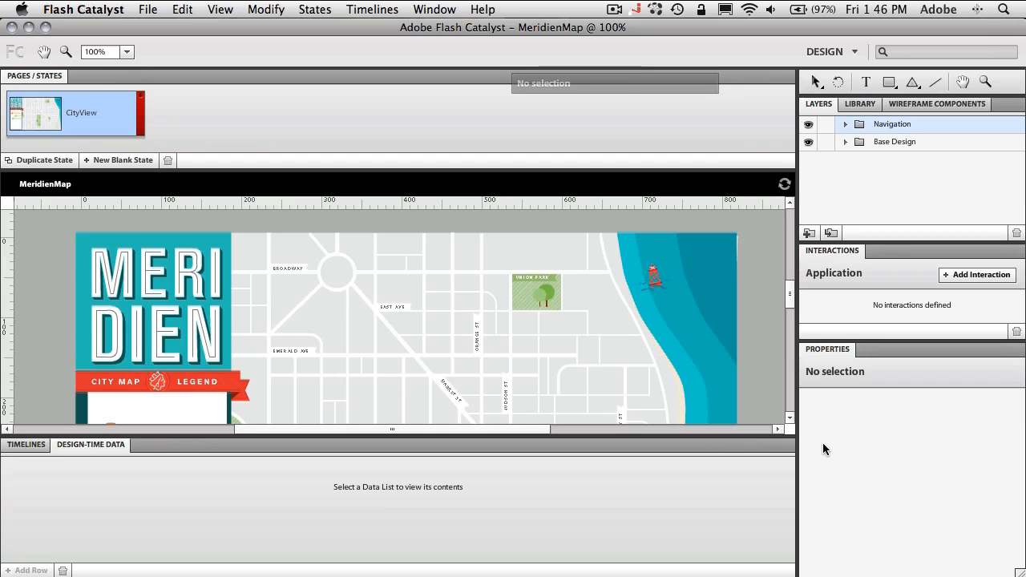
mouse_move(811, 417)
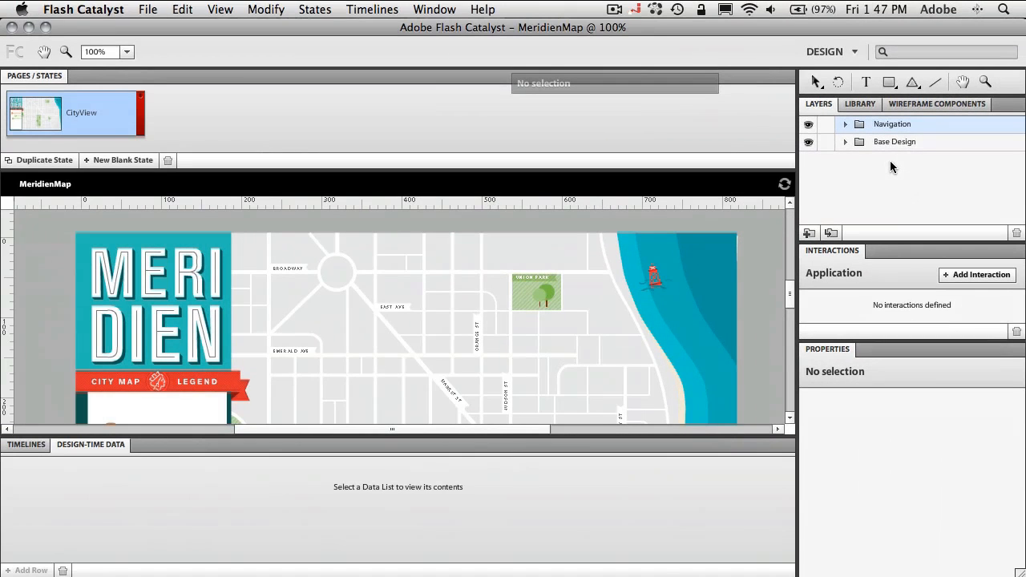
mouse_move(561, 311)
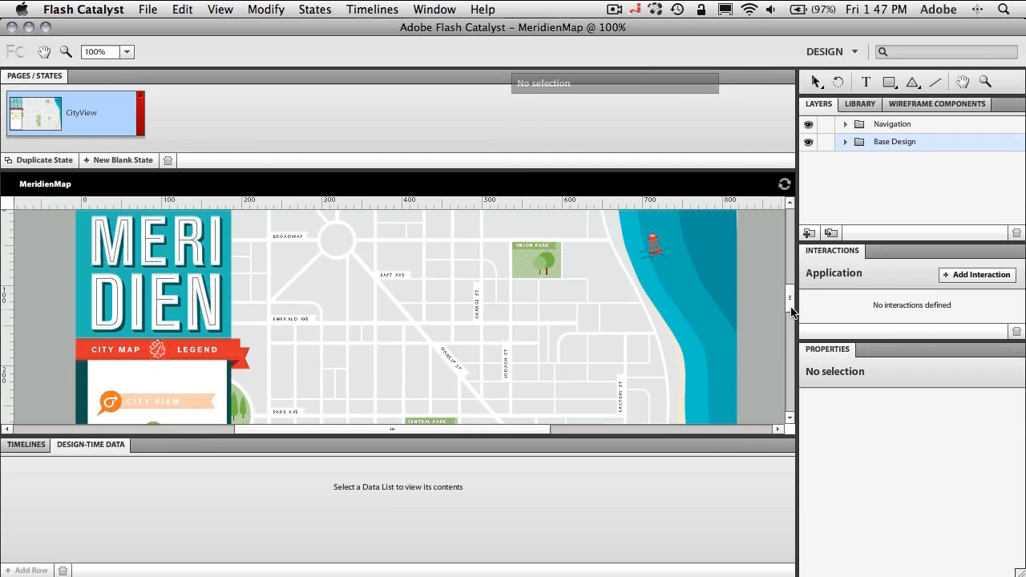
scroll(down, 3)
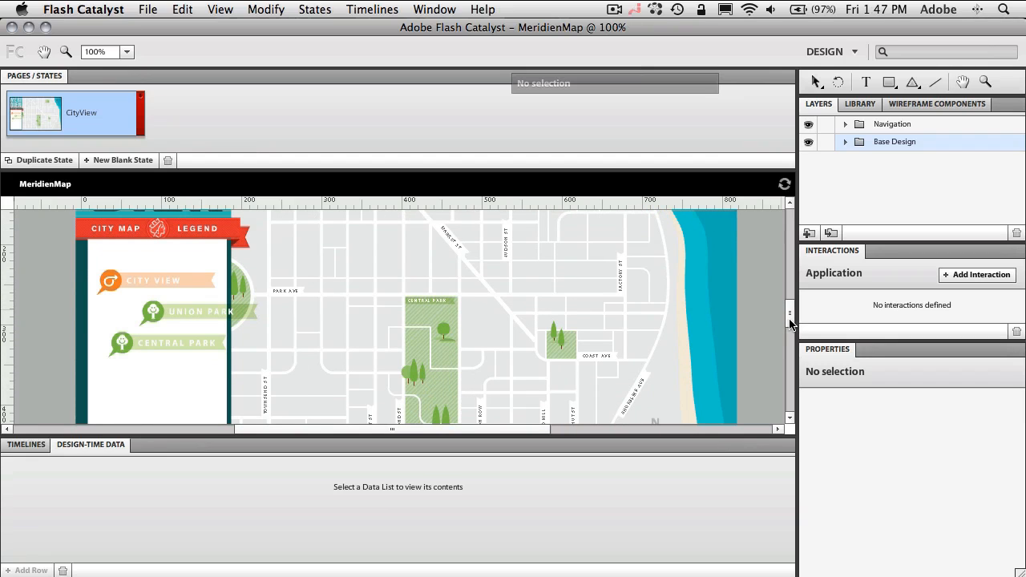
mouse_move(288, 407)
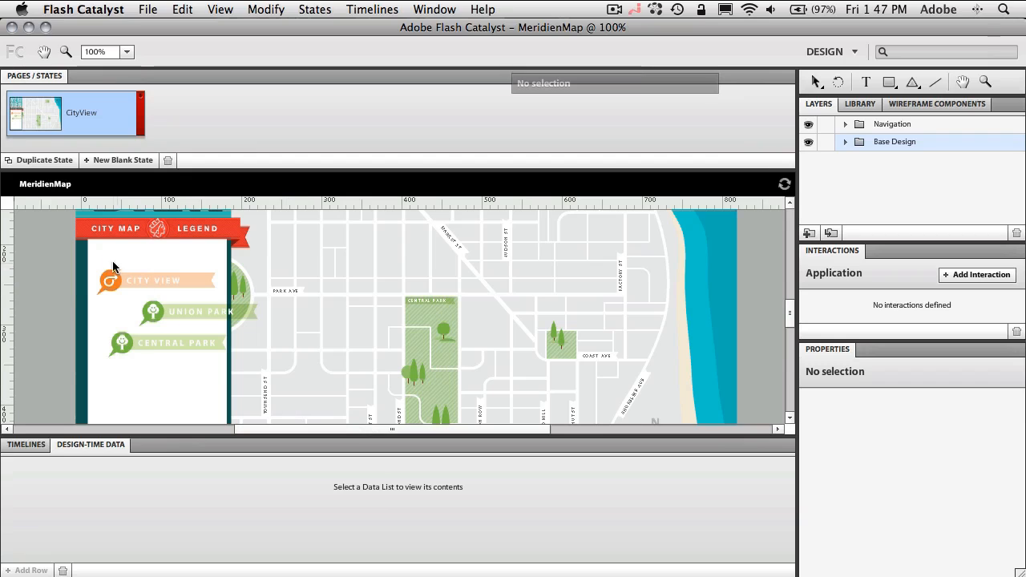
mouse_move(186, 263)
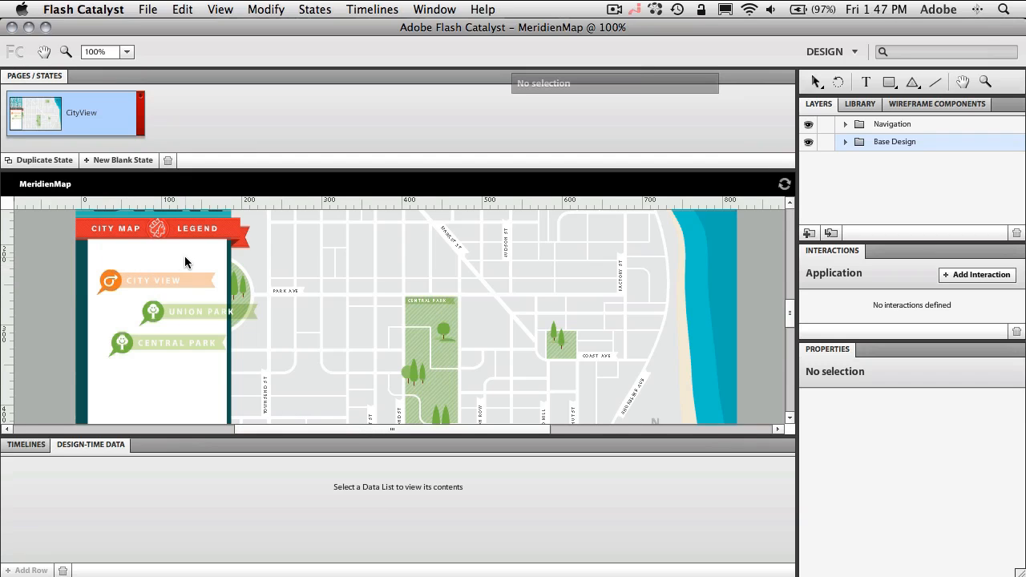
mouse_move(183, 268)
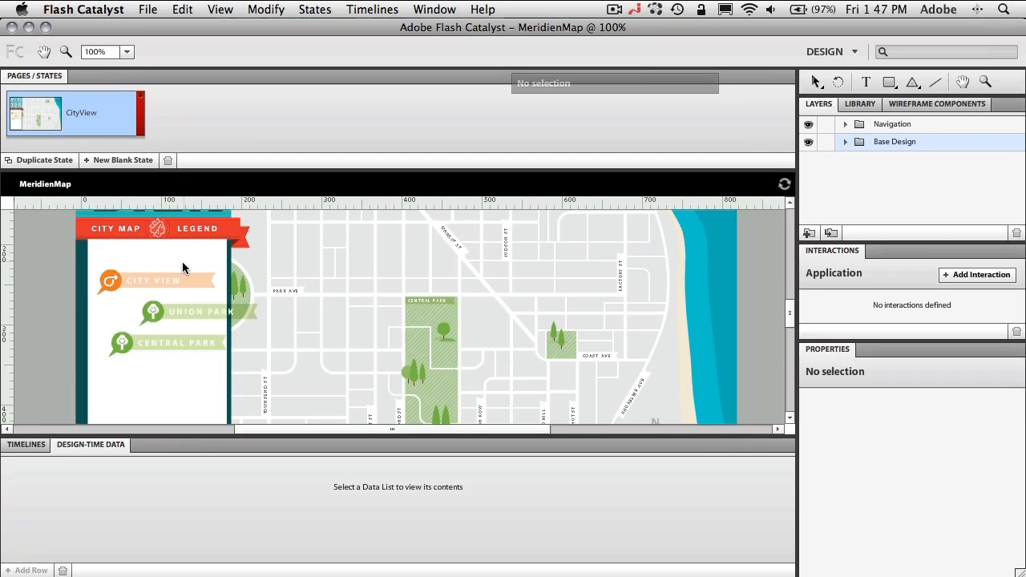
mouse_move(324, 301)
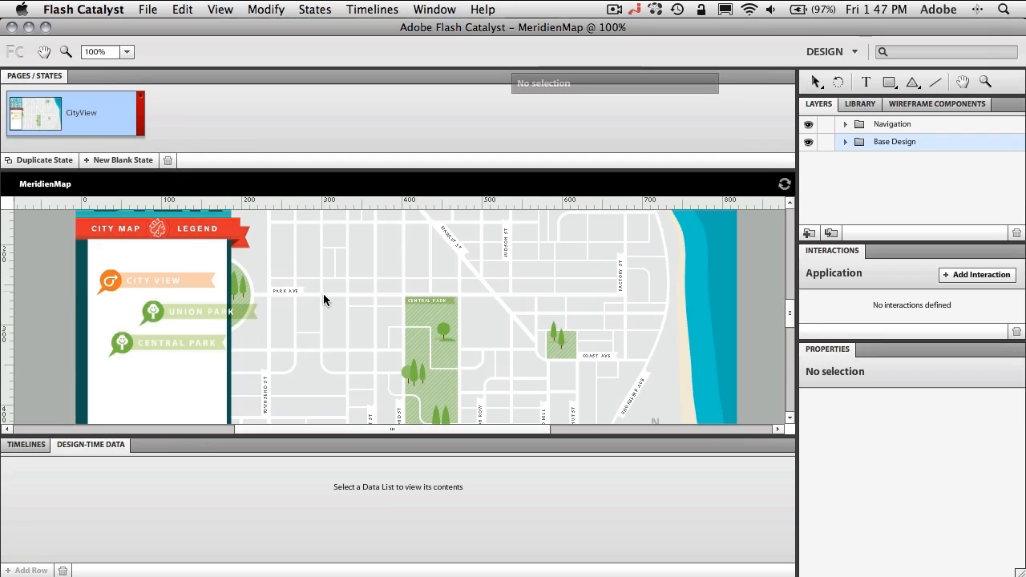
mouse_move(865, 83)
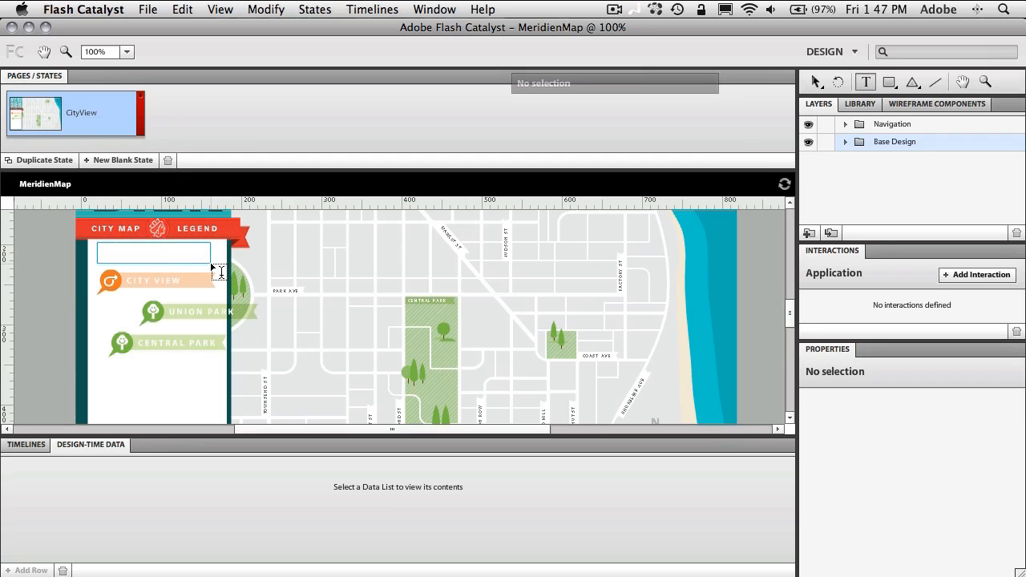
Add a 'Choose a View' text heading above the City View button
click(152, 253)
text(hoose a Vie)
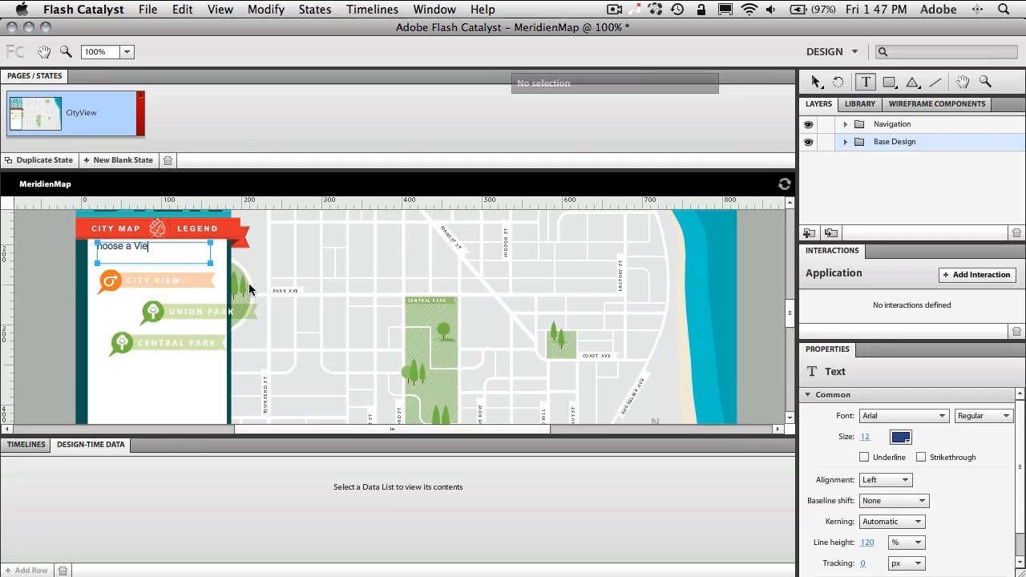
text(w)
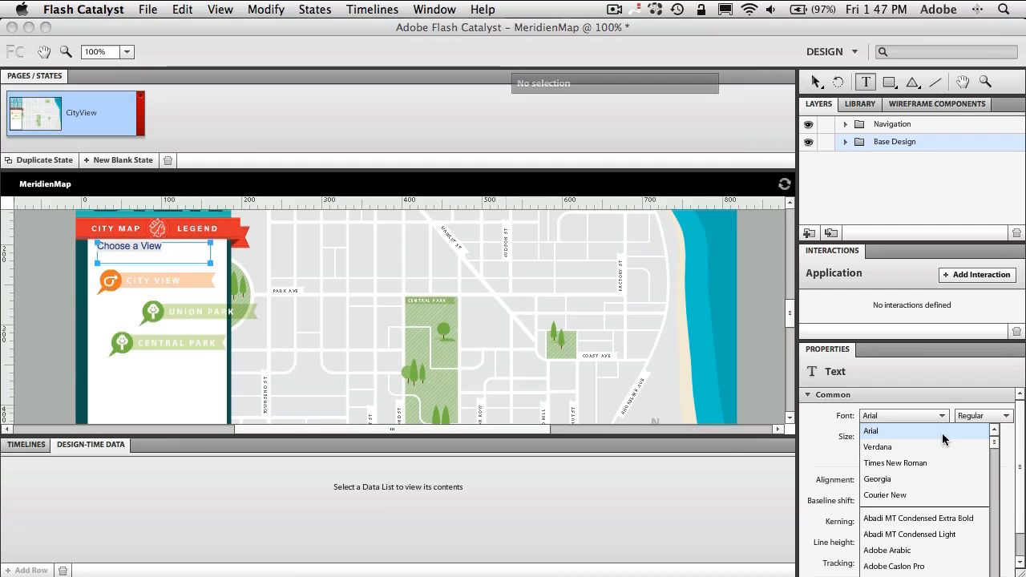
scroll(down, 3)
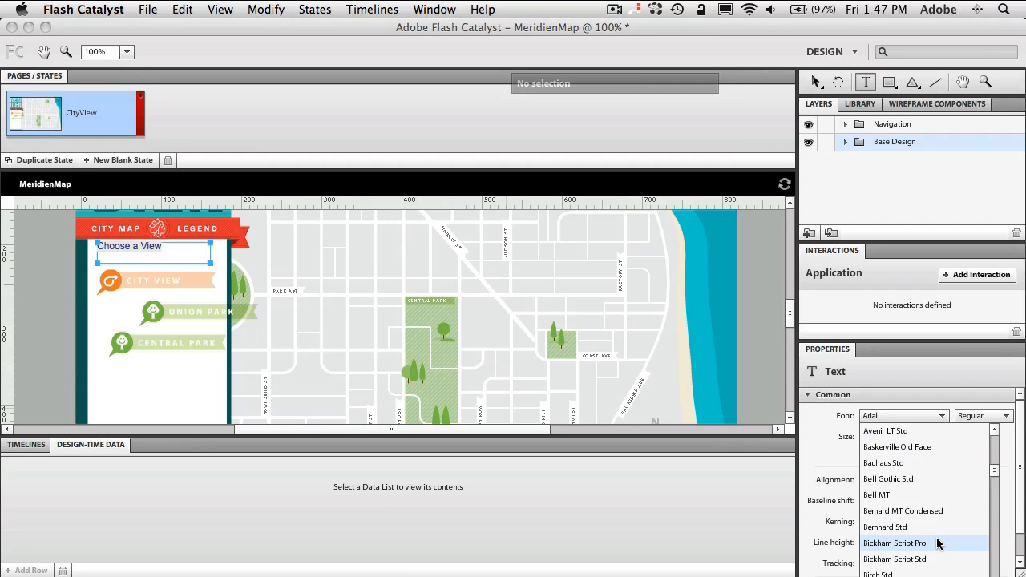
scroll(down, 3)
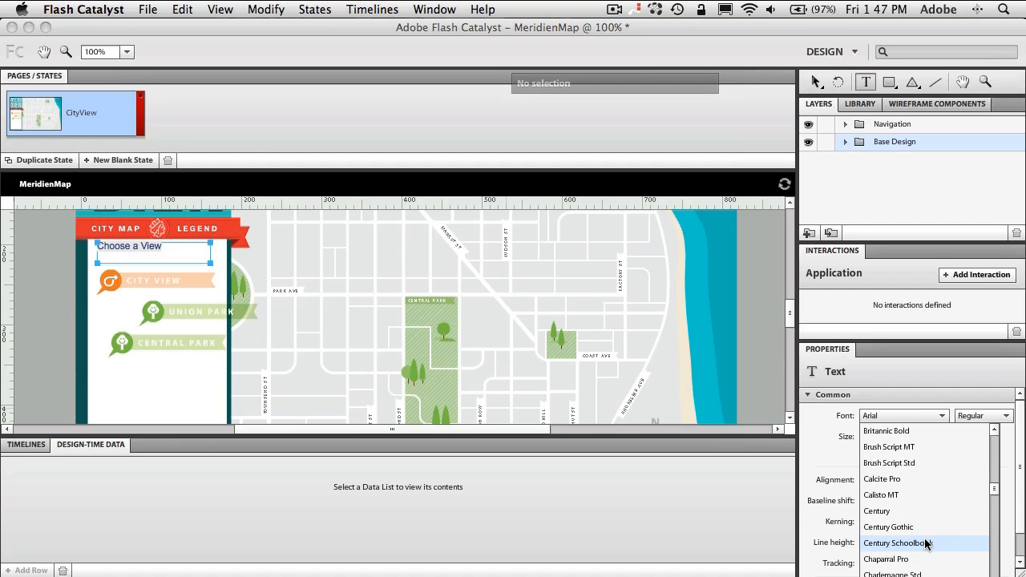
mouse_move(888, 526)
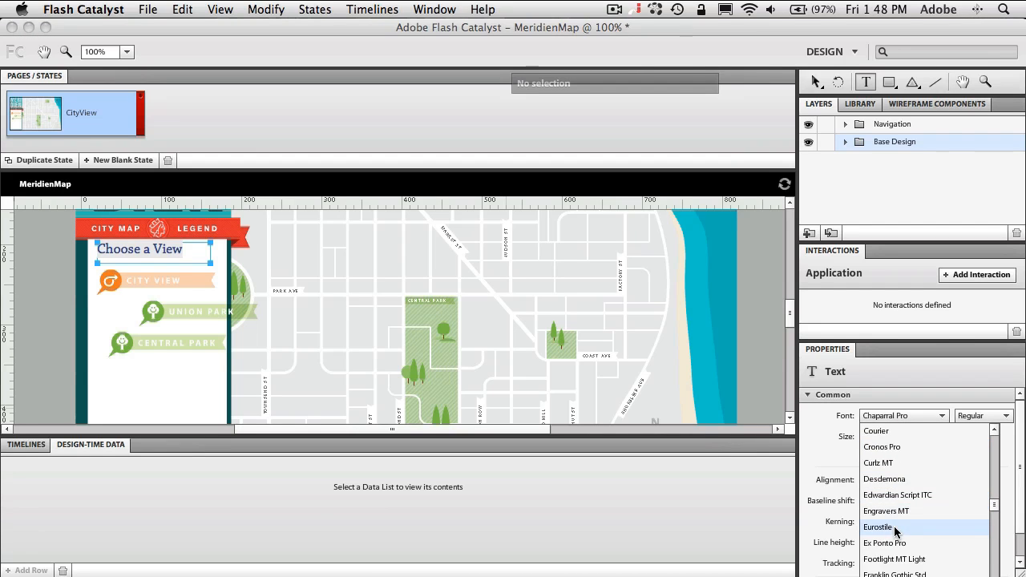
Set the heading's font to Eurostile and choose its weight
click(876, 525)
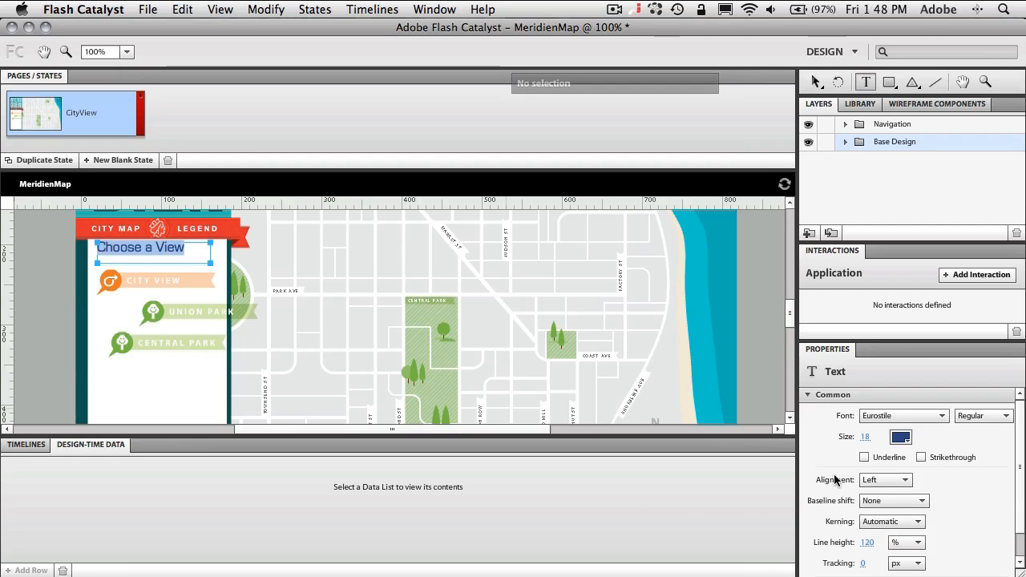
click(981, 415)
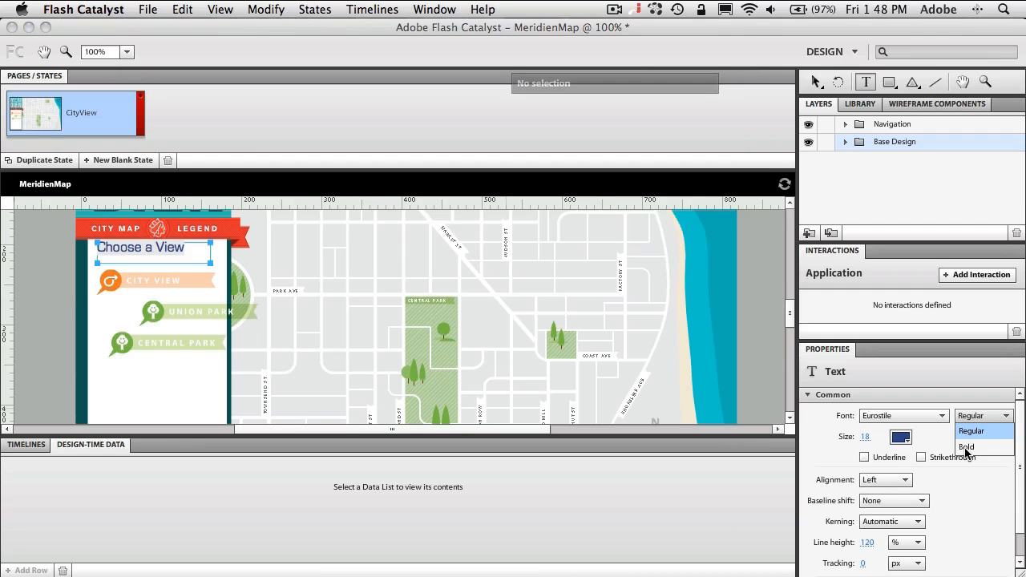
click(967, 446)
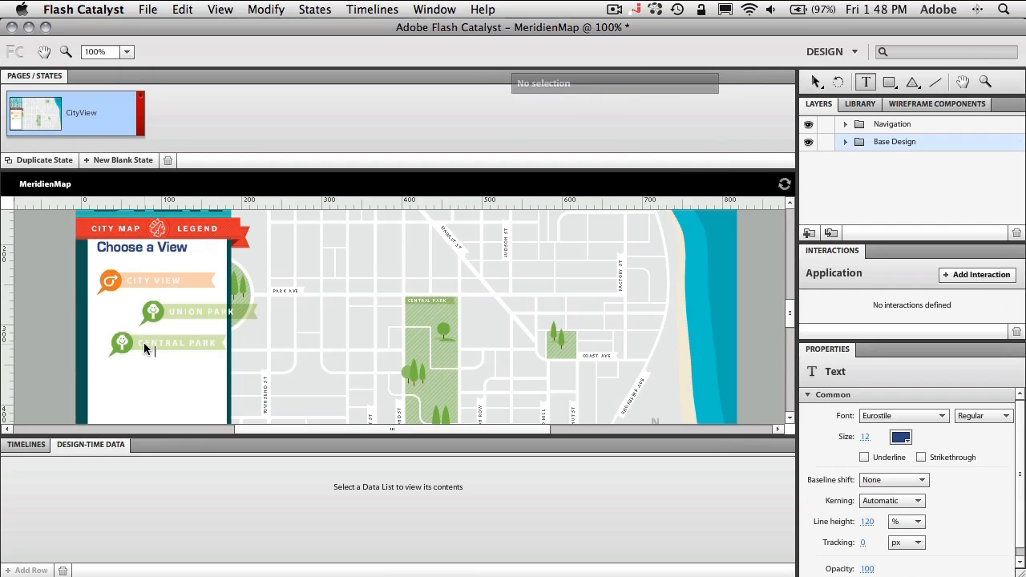
Select the City View artwork items and convert them into a Button component via the HUD
click(141, 247)
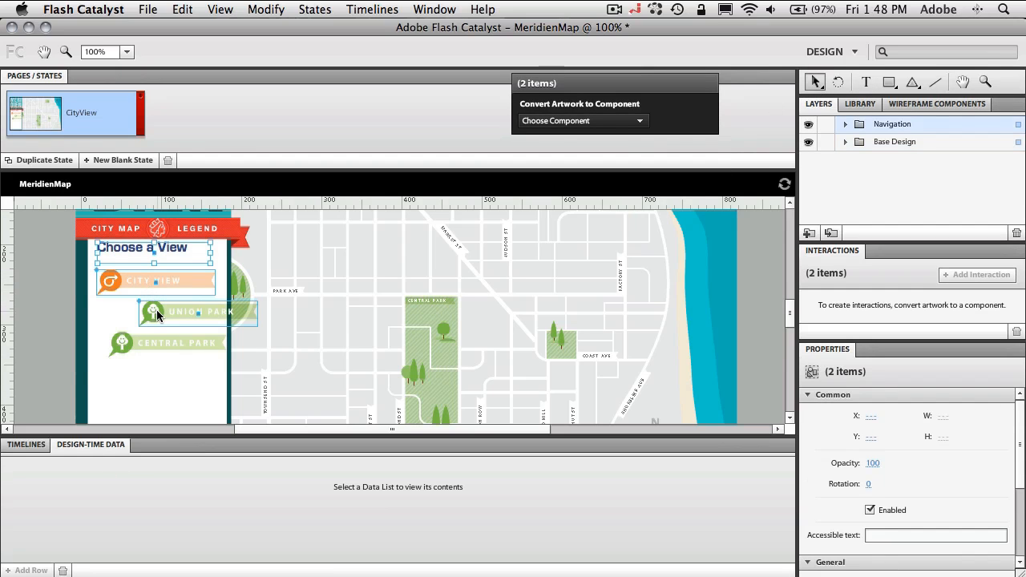
click(166, 343)
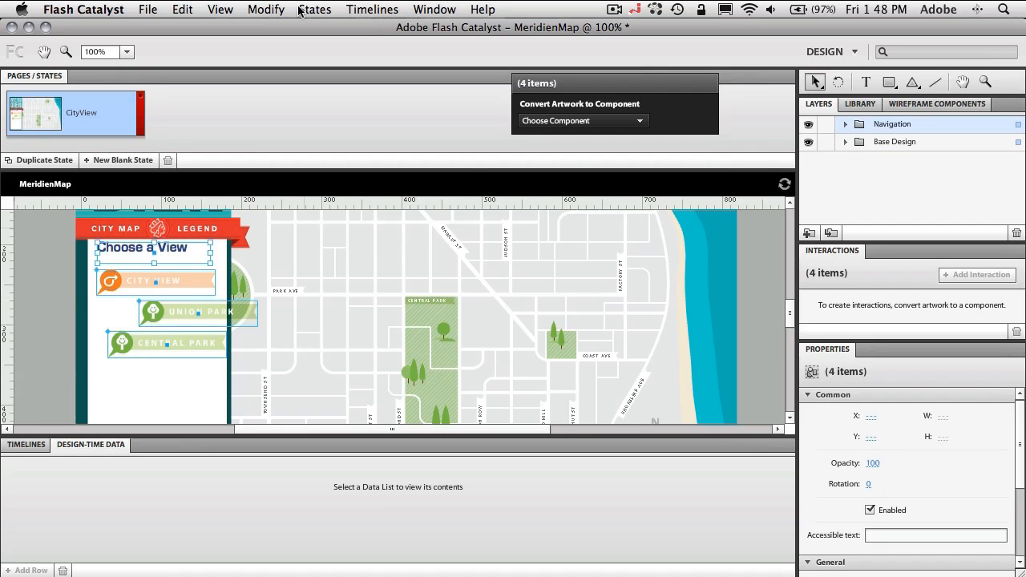
click(266, 9)
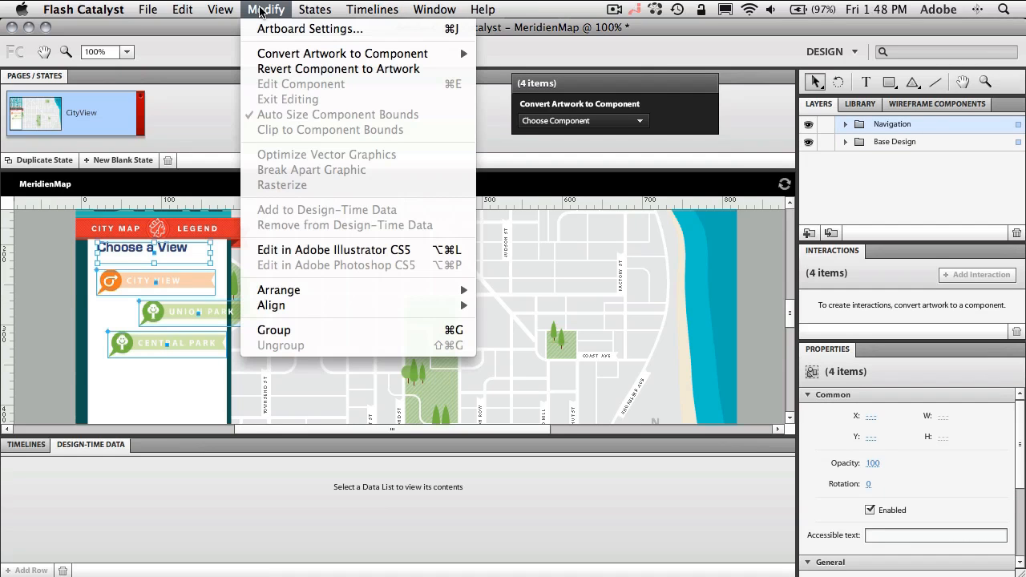
mouse_move(271, 304)
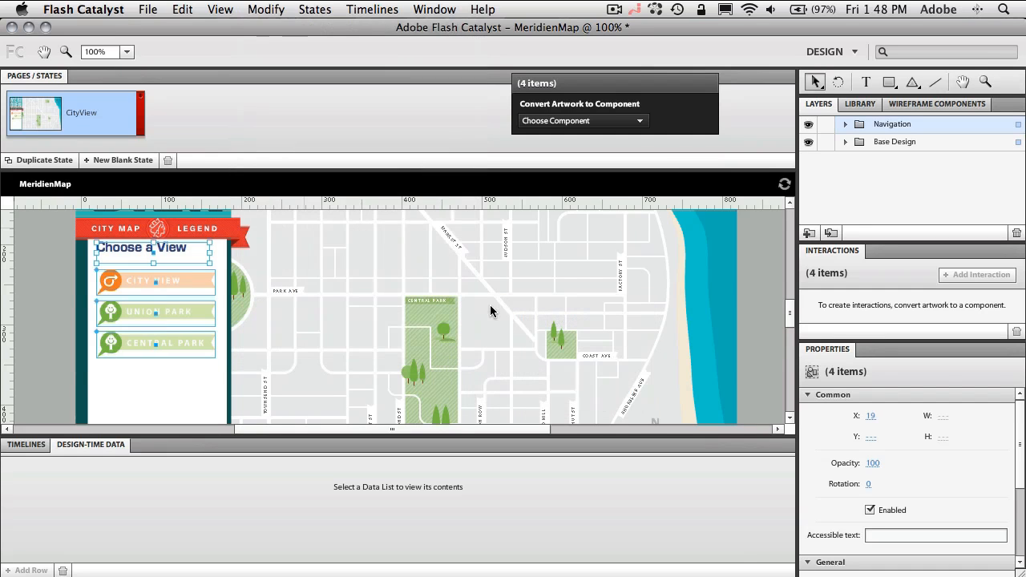
mouse_move(477, 314)
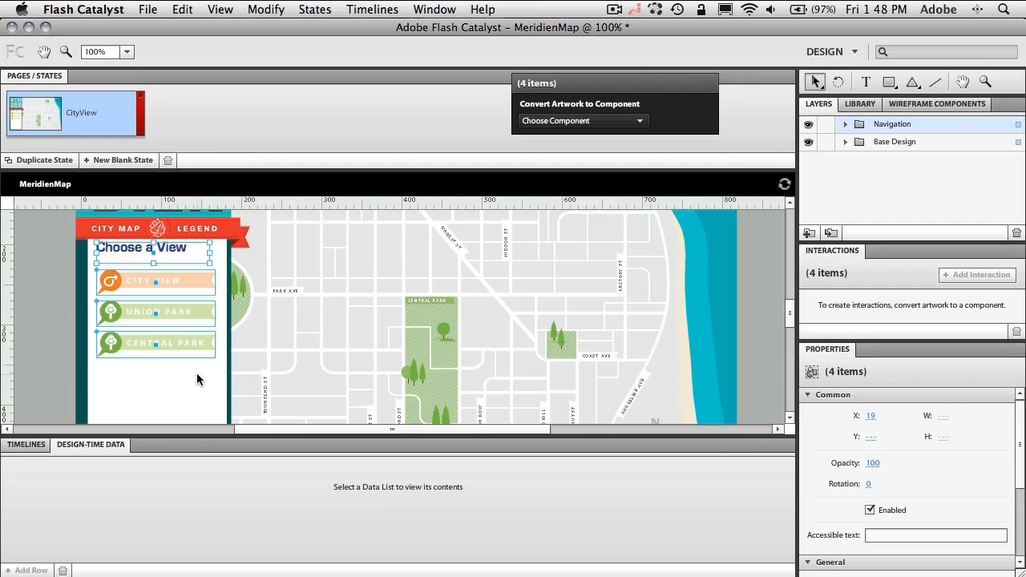
click(158, 286)
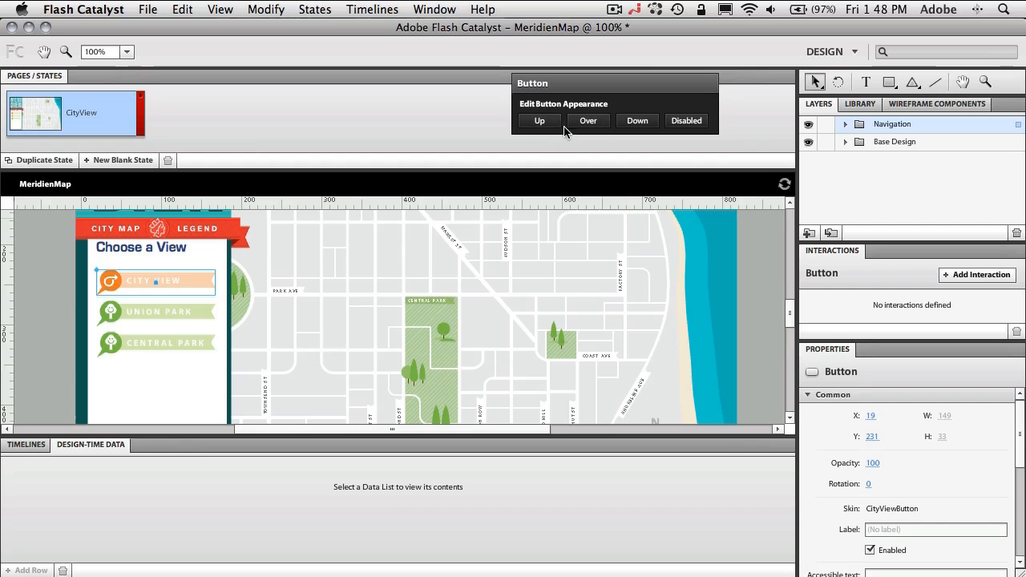
mouse_move(584, 154)
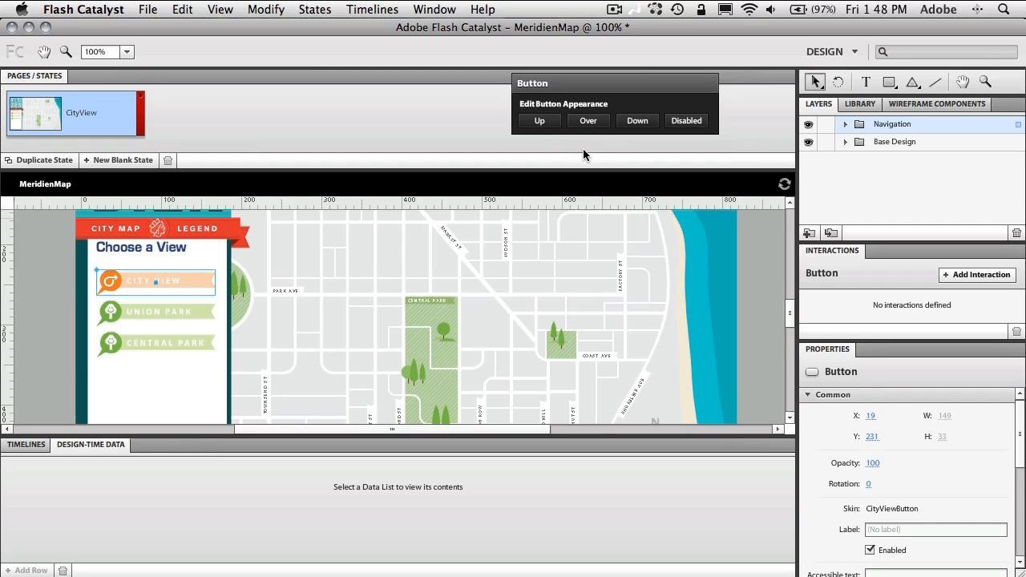
mouse_move(473, 230)
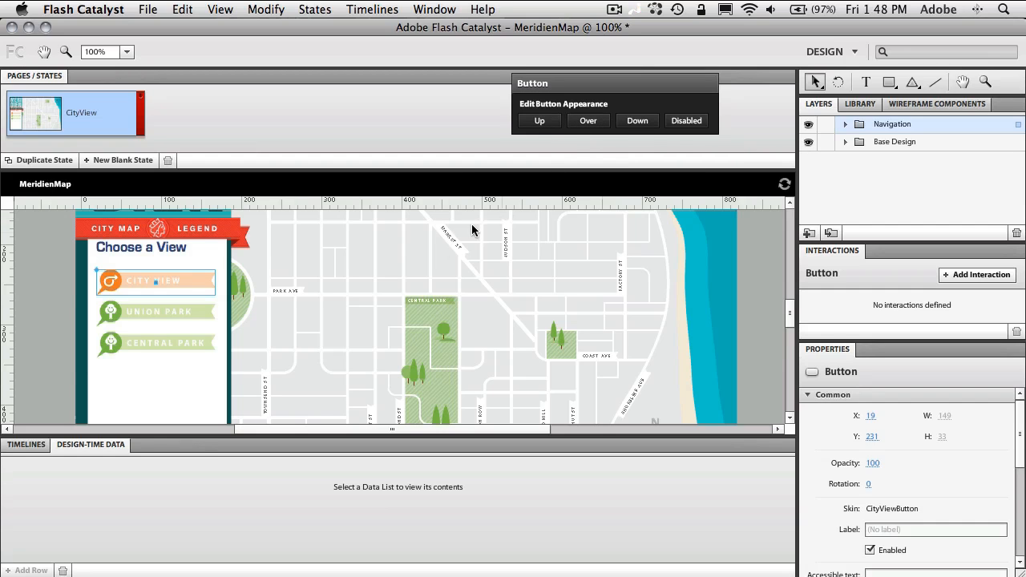
mouse_move(207, 349)
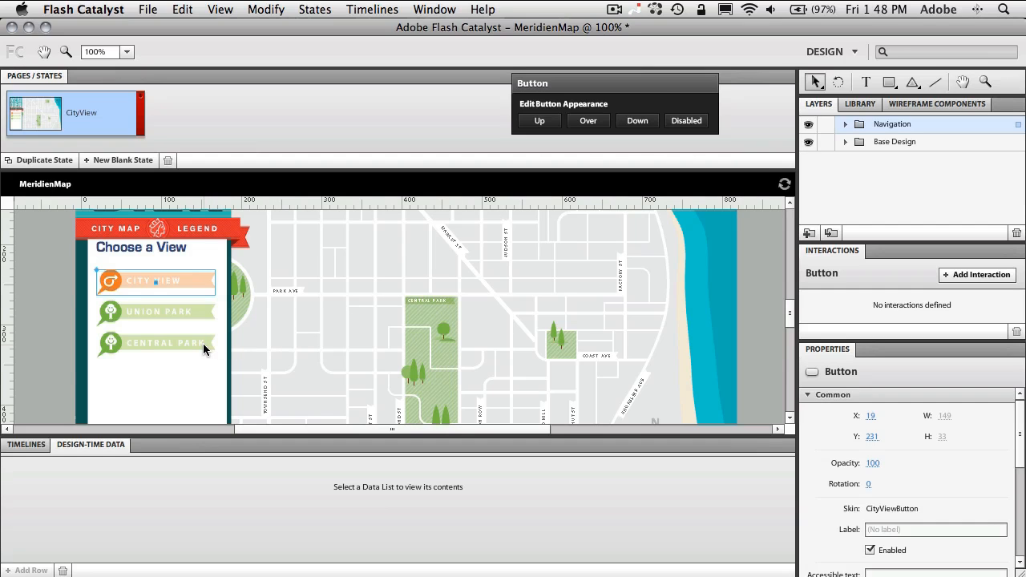
mouse_move(175, 350)
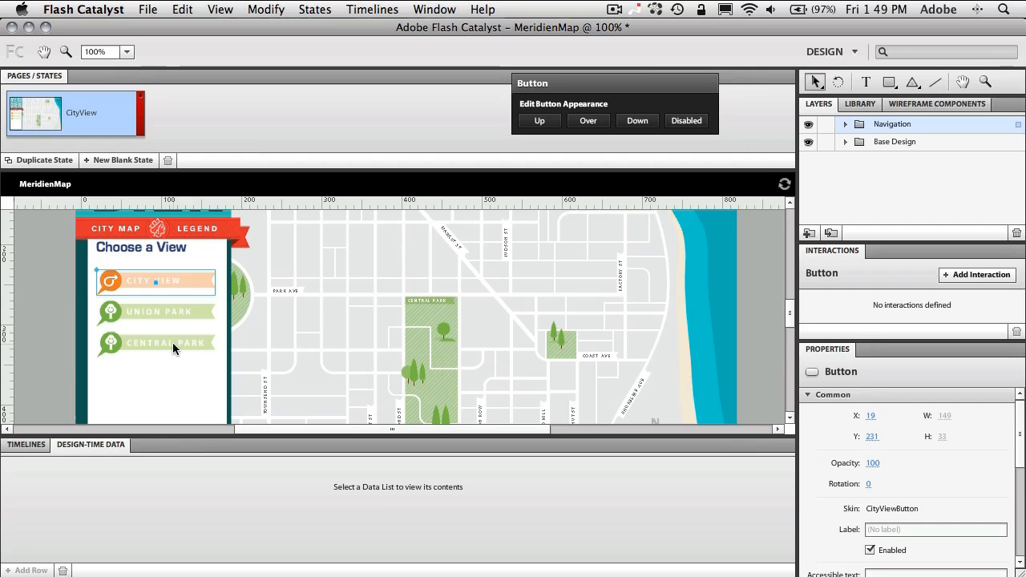
Convert the Union Park artwork to a Button and send it to Illustrator CS5 for editing
click(156, 343)
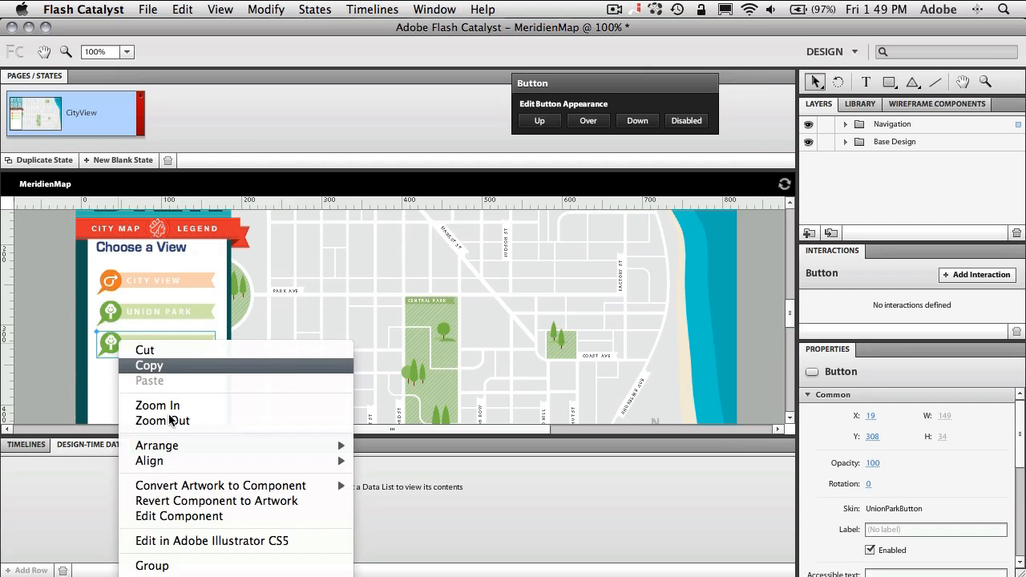
mouse_move(180, 516)
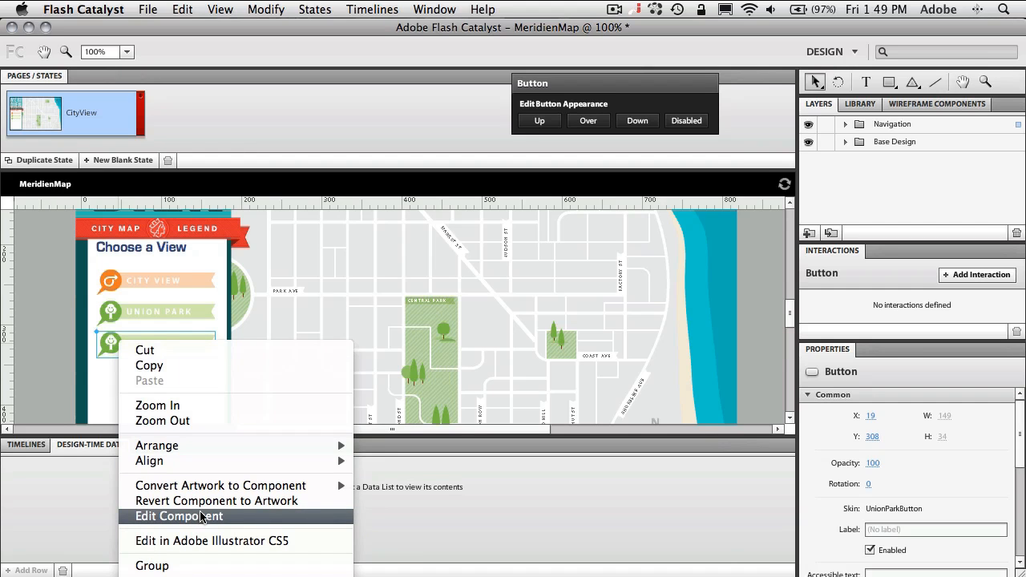
click(212, 540)
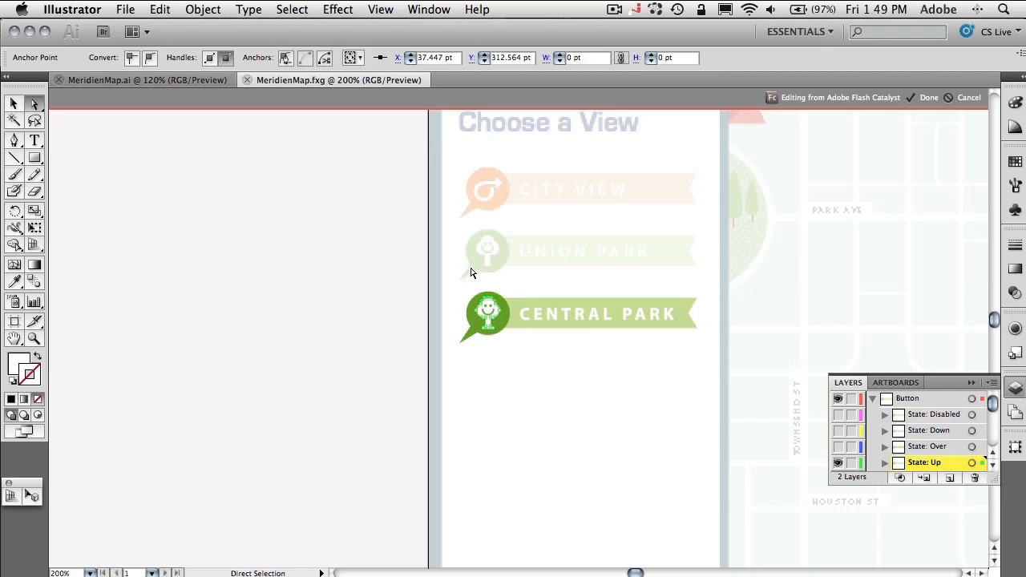
Target the Over state layer, select the Central Park artwork and bring up Drop Shadow
click(337, 10)
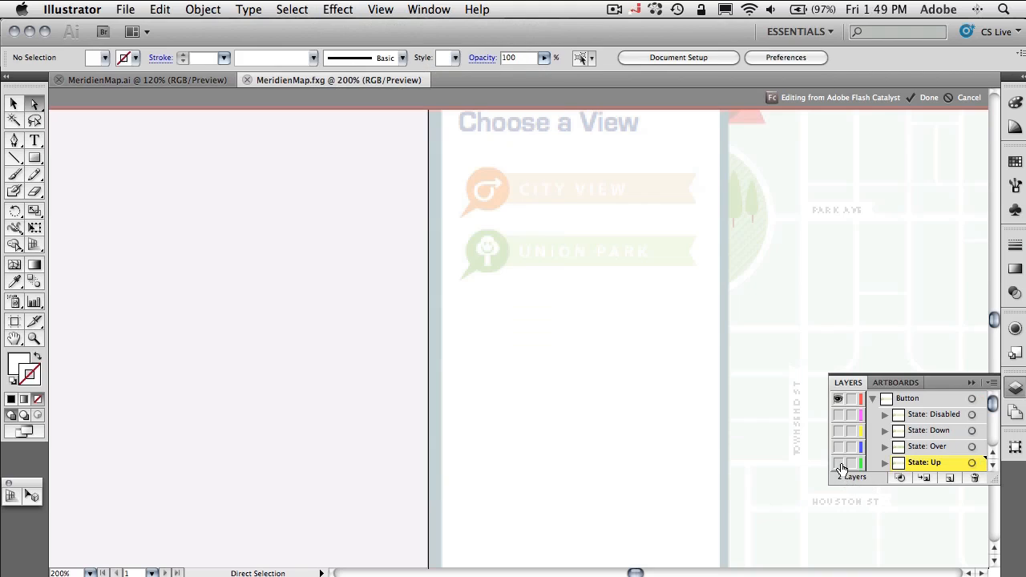
click(840, 445)
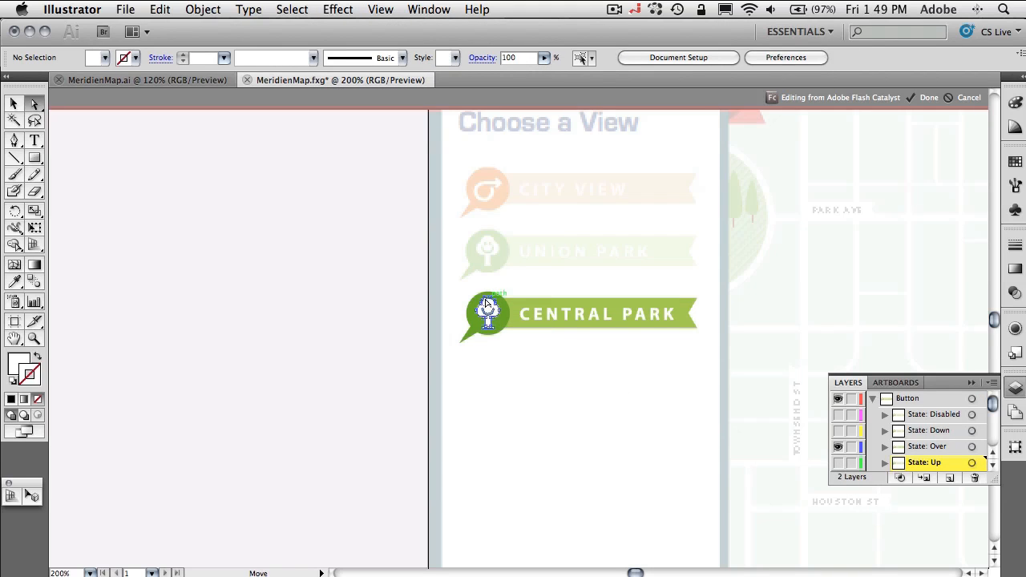
click(337, 9)
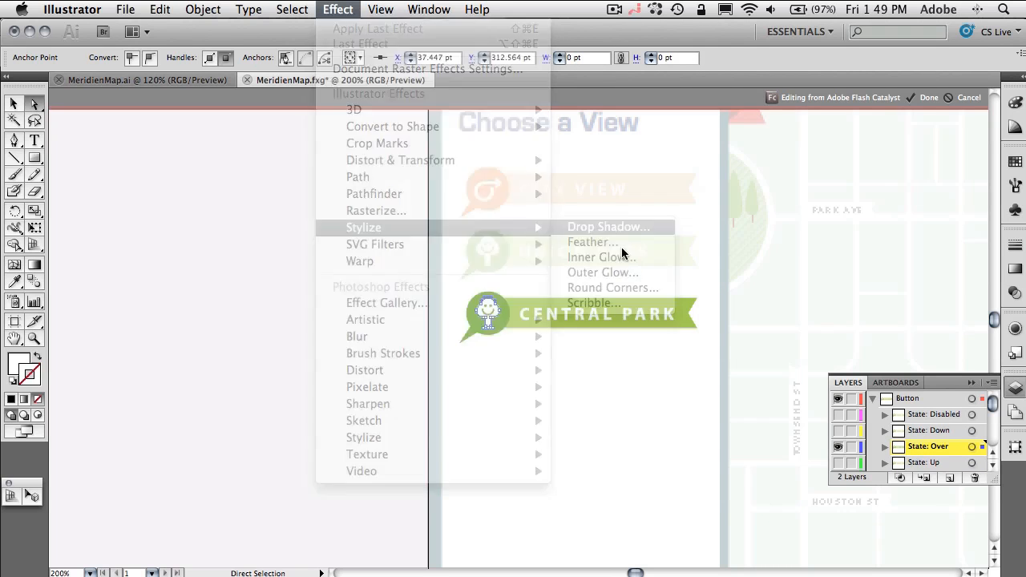
click(605, 228)
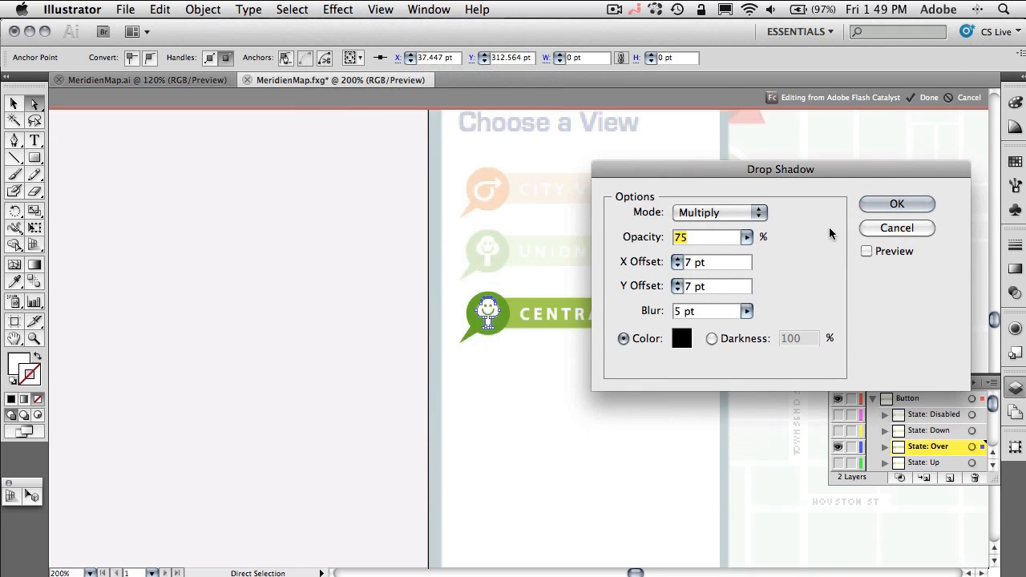
Apply a drop shadow with 2 pt offsets and 3 pt blur, previewing before accepting
click(866, 250)
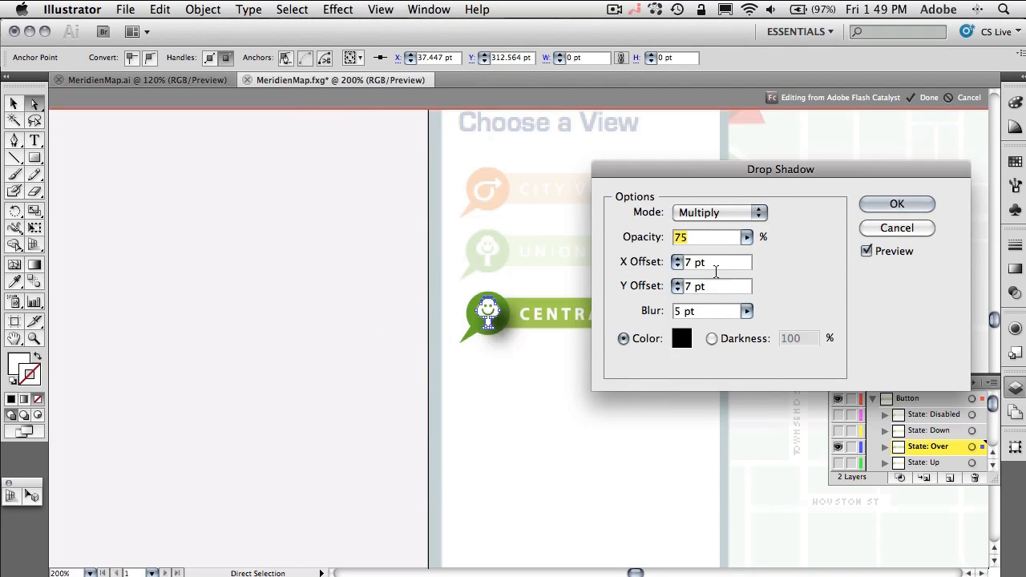
text(2)
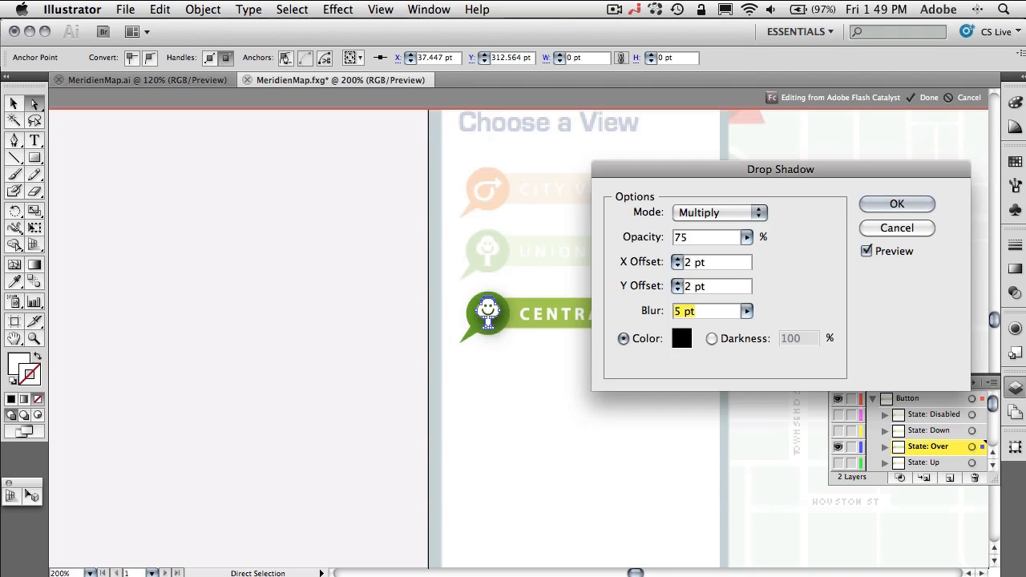
text(3)
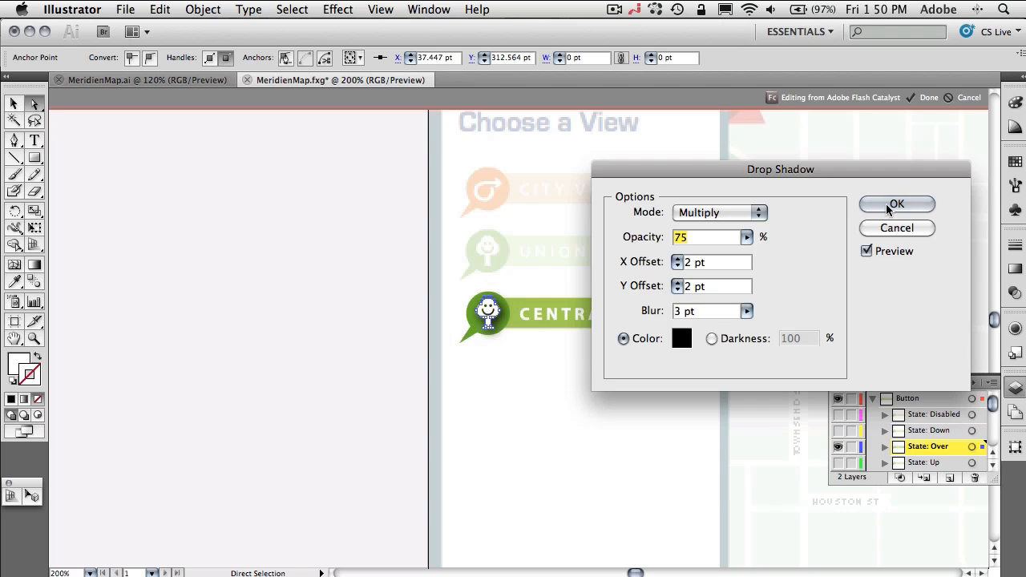
click(894, 203)
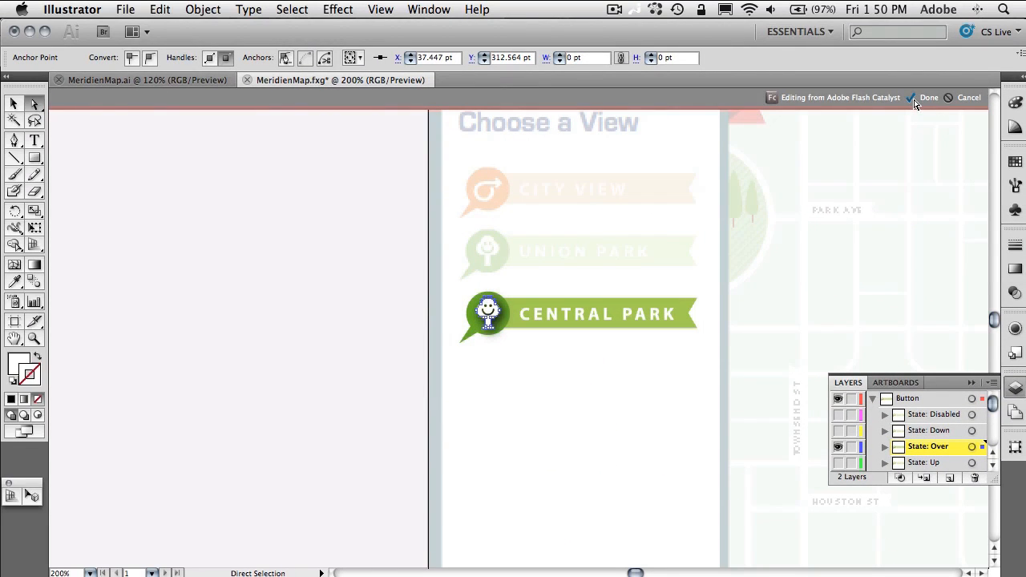
Return the shadowed button to Flash Catalyst, check its Over state, and duplicate the CityView state
click(930, 98)
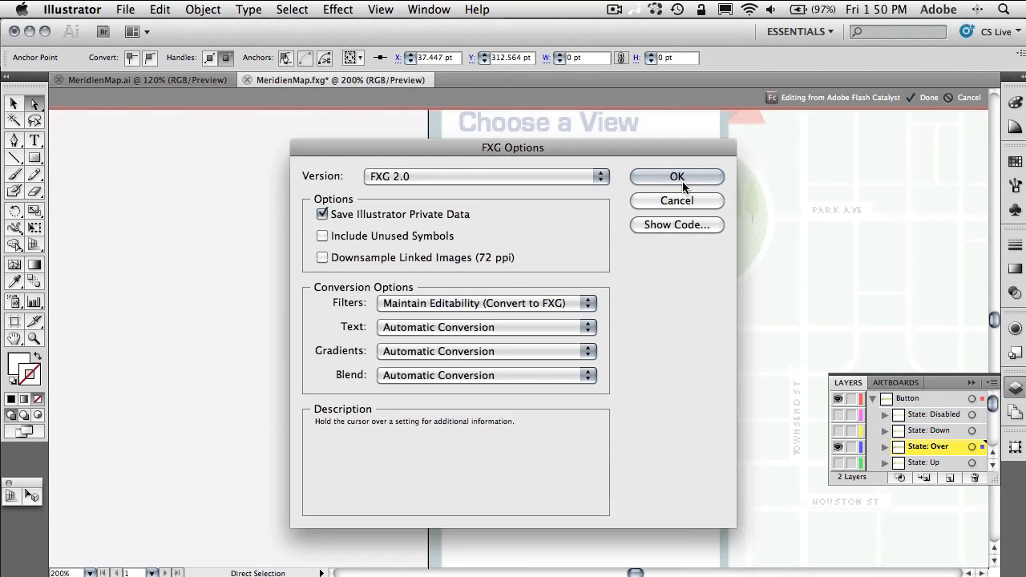
click(676, 177)
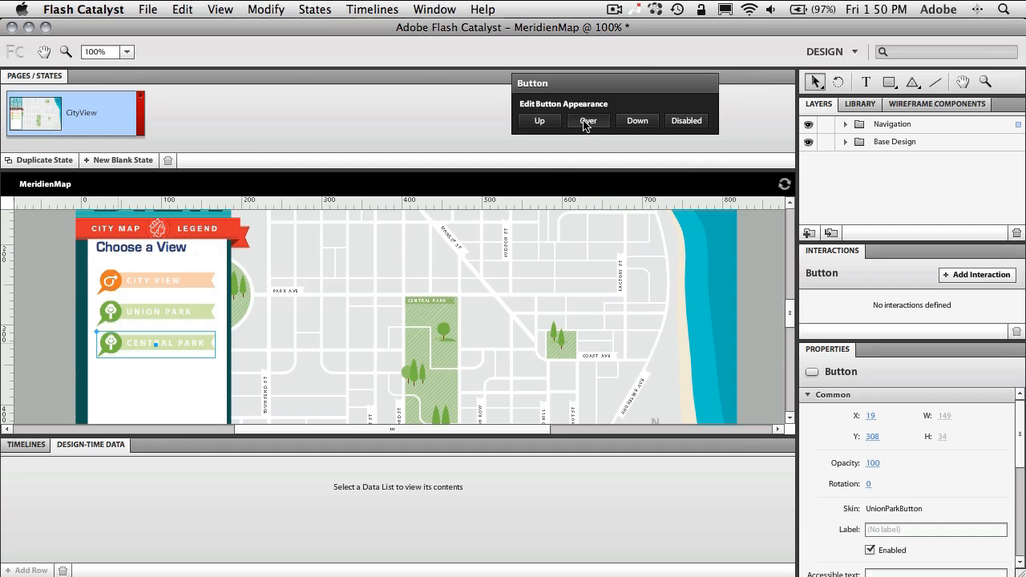
click(587, 120)
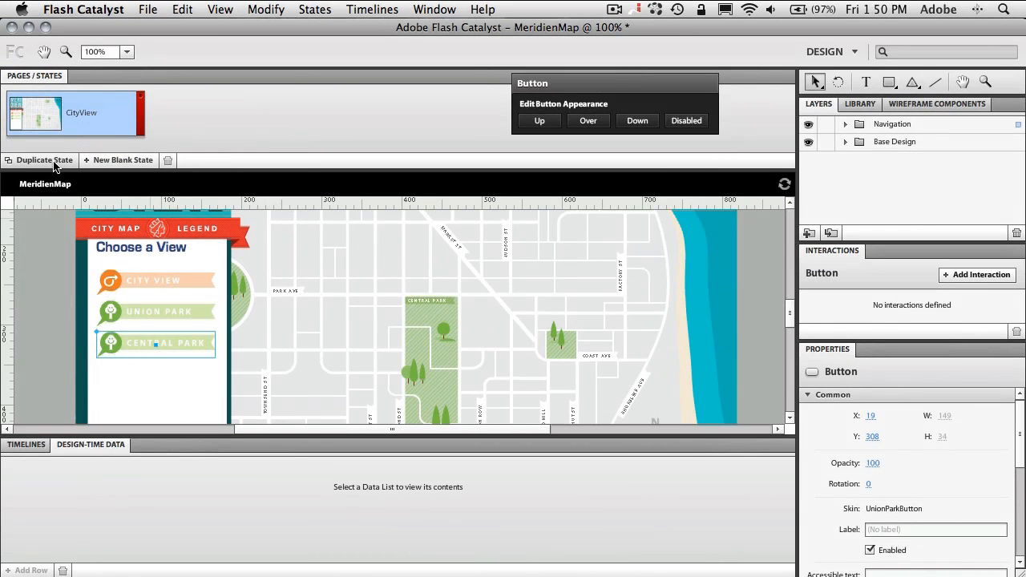
click(118, 160)
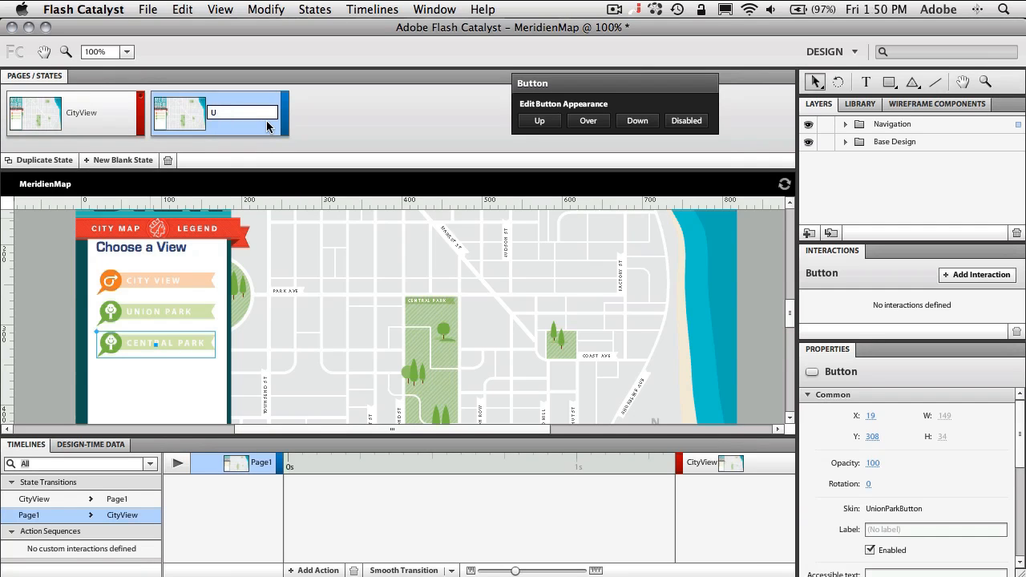
text(UnionStation)
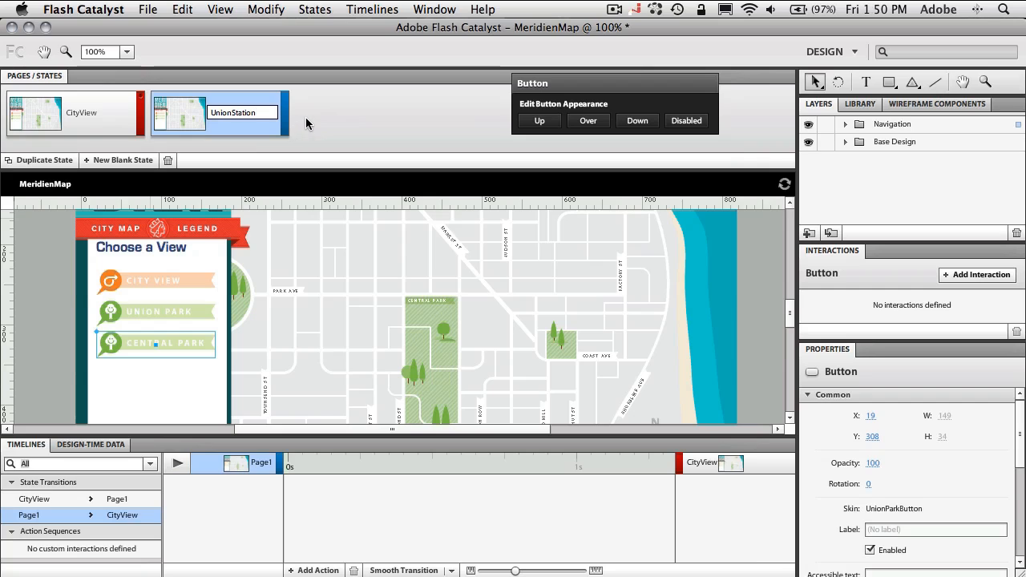
mouse_move(250, 125)
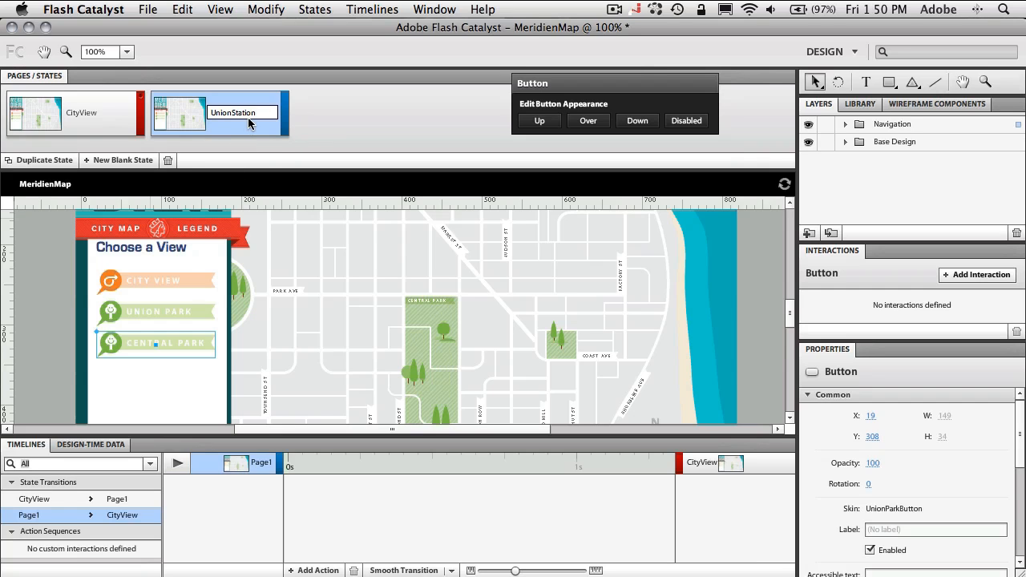
text(UnionS)
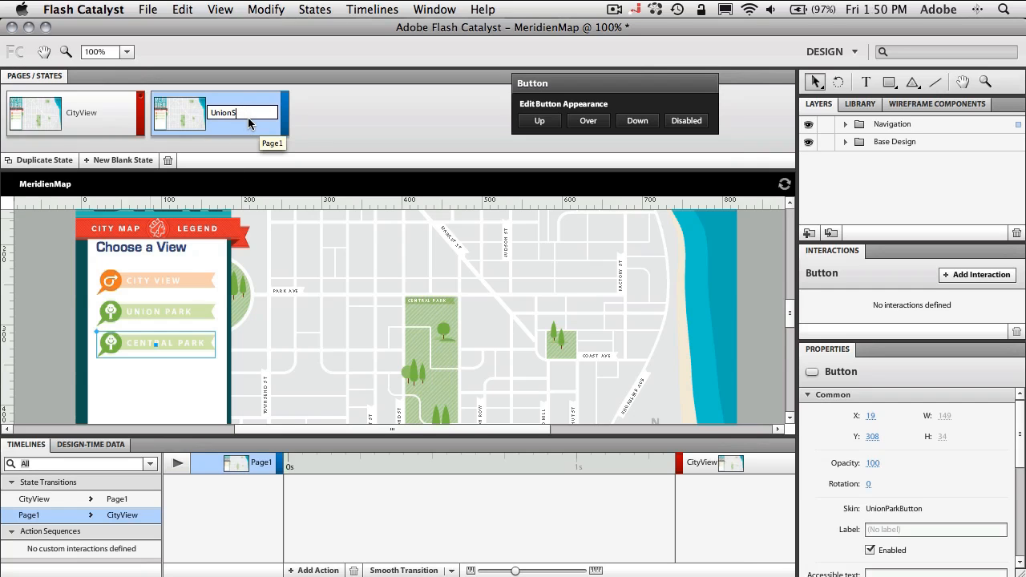
text(UnionParkView)
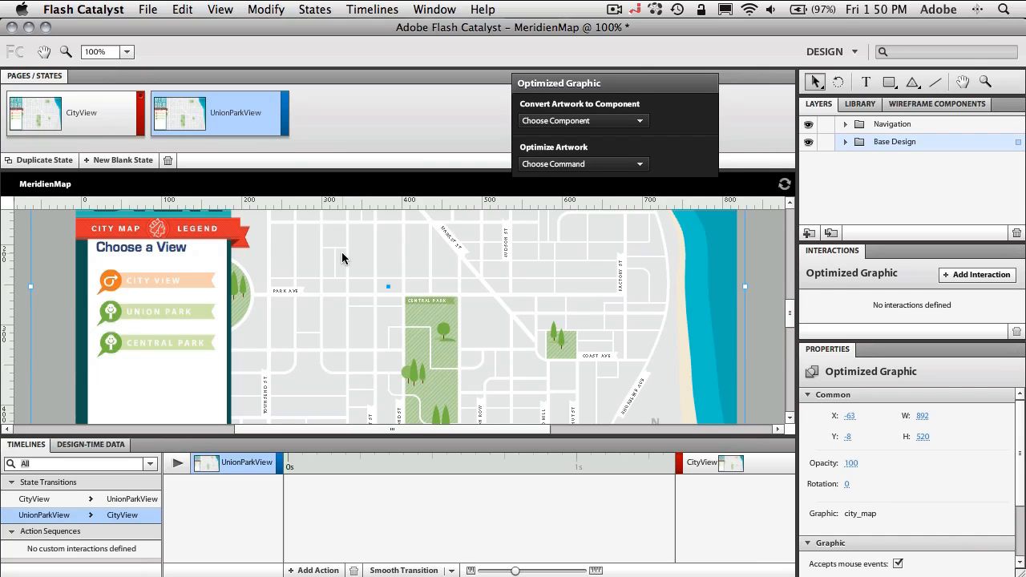
mouse_move(571, 356)
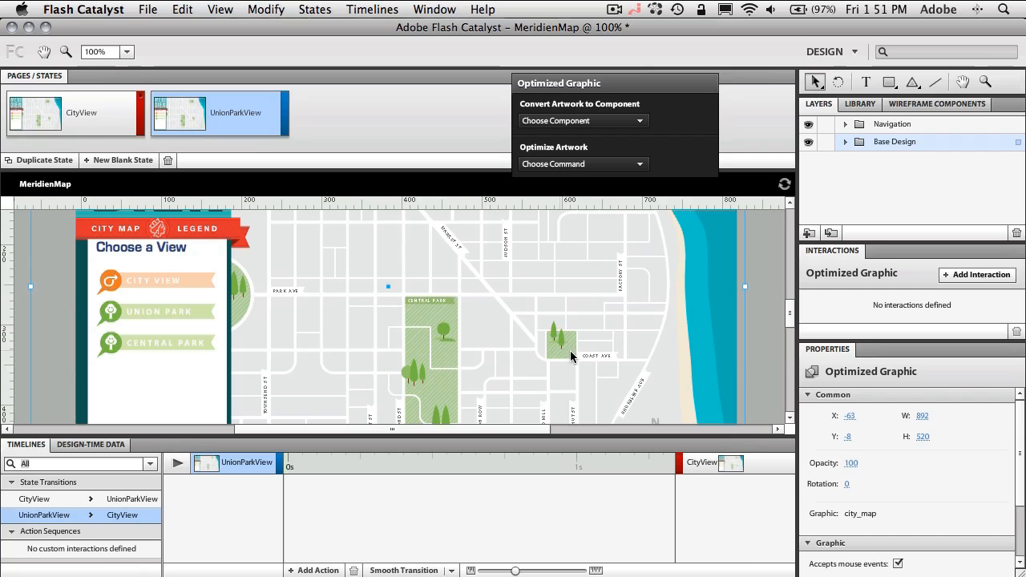
mouse_move(607, 356)
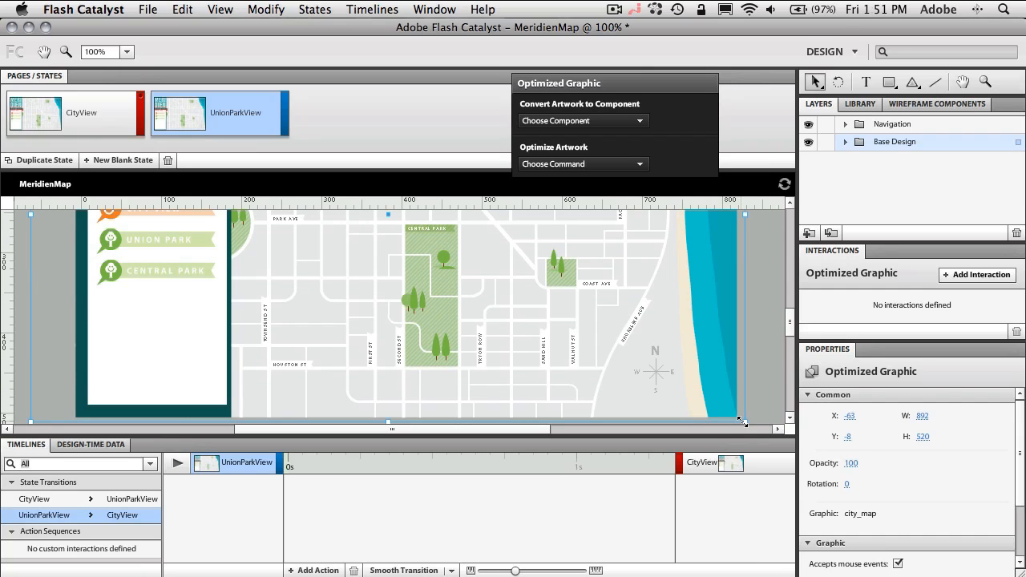
mouse_move(847, 433)
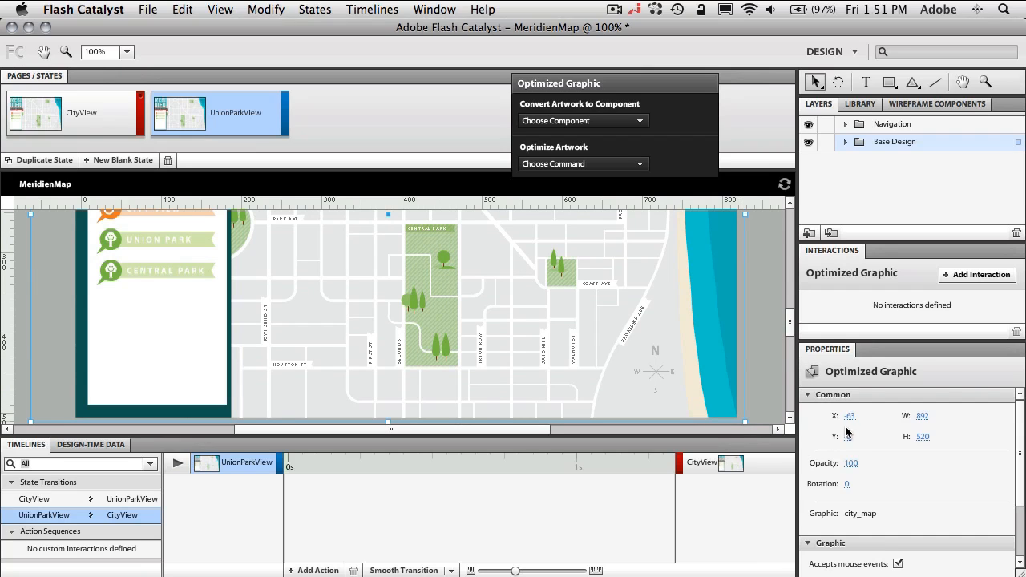
Set the city_map graphic to X -980, Y -11 and size 2057×1199 in UnionParkView
click(850, 415)
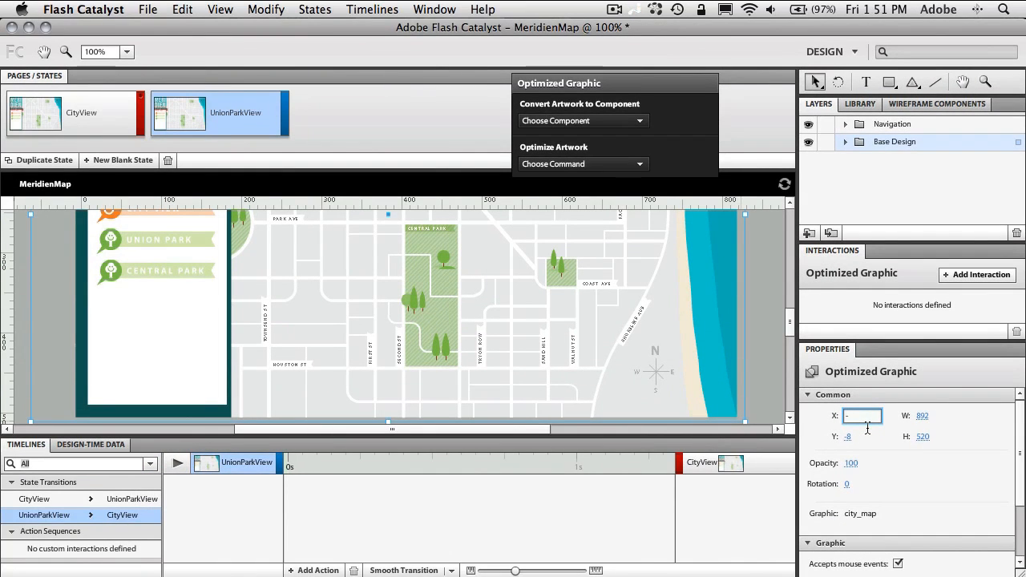
text(-980)
click(860, 436)
text(-11)
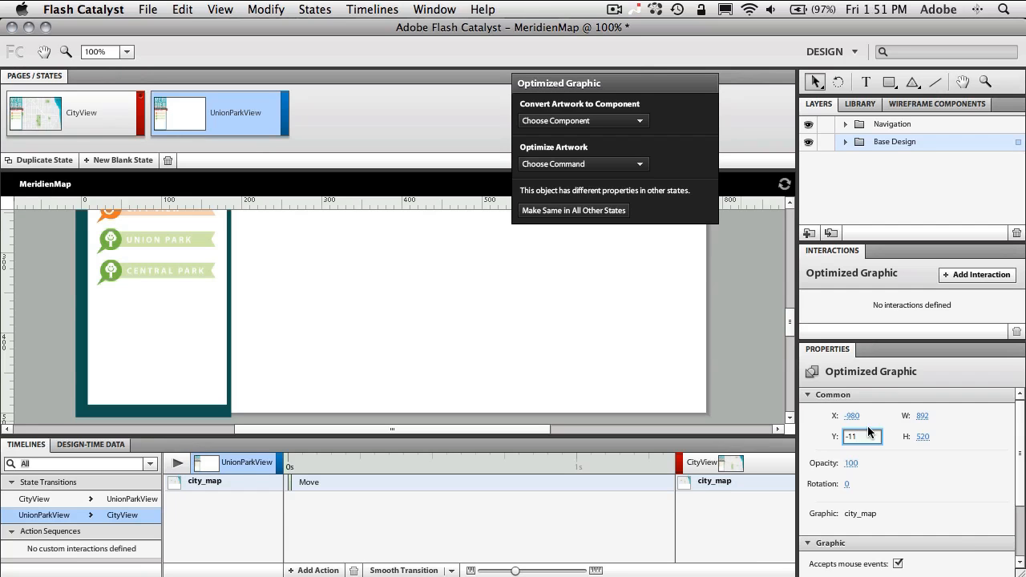
click(933, 415)
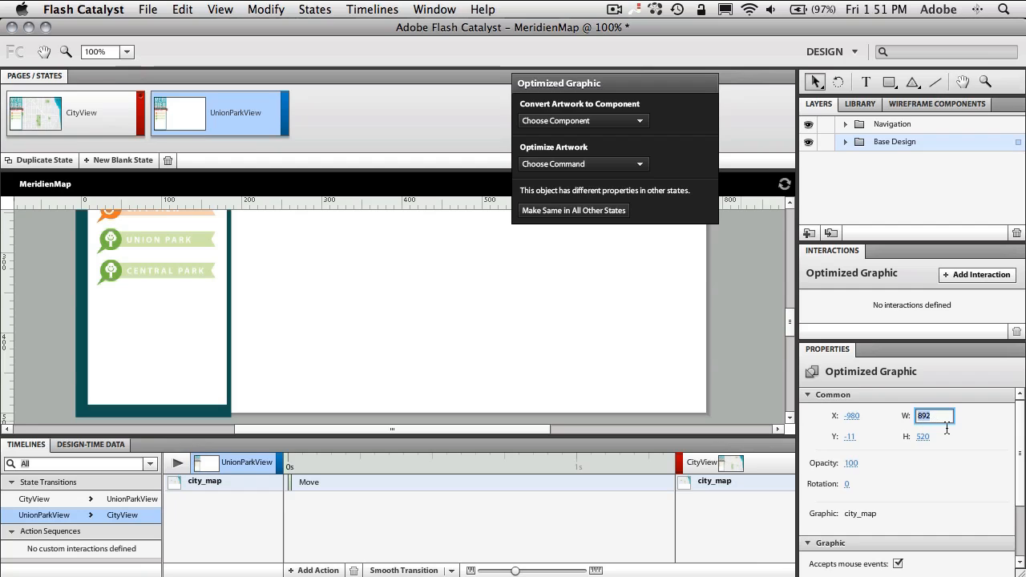
text(2057)
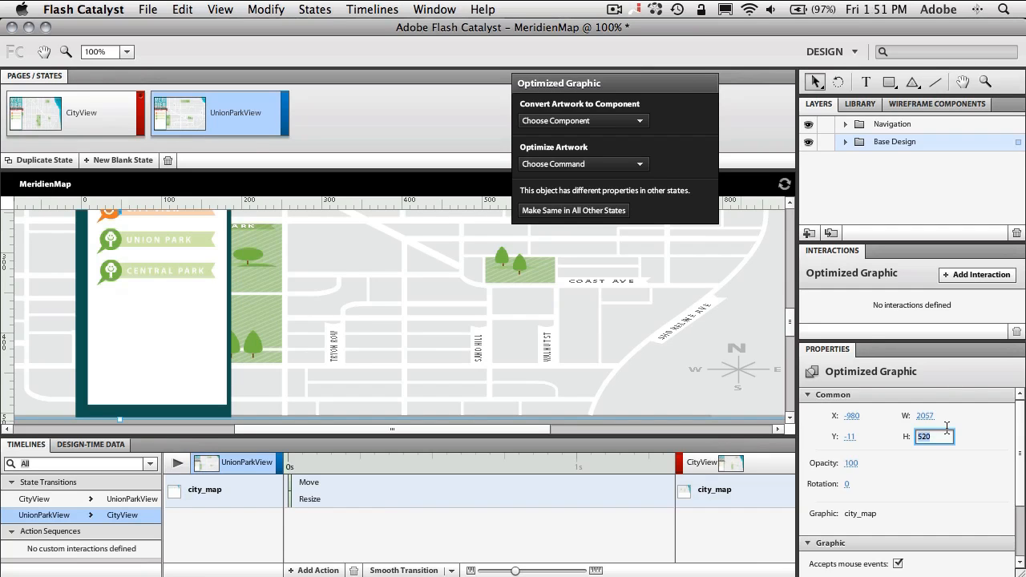
text(1199)
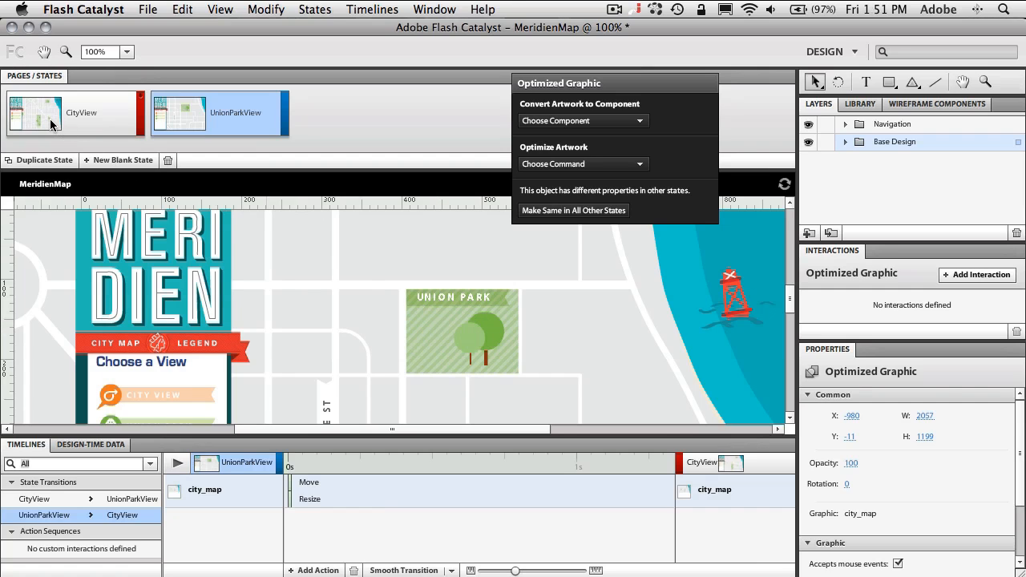
click(177, 112)
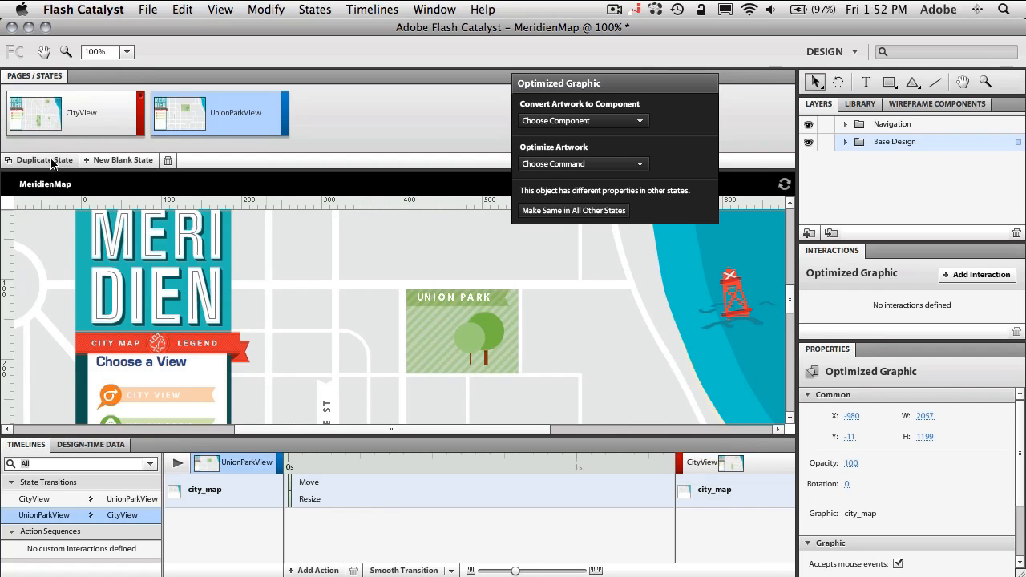
Duplicate UnionParkView and rename the new state CentralParkView
click(39, 161)
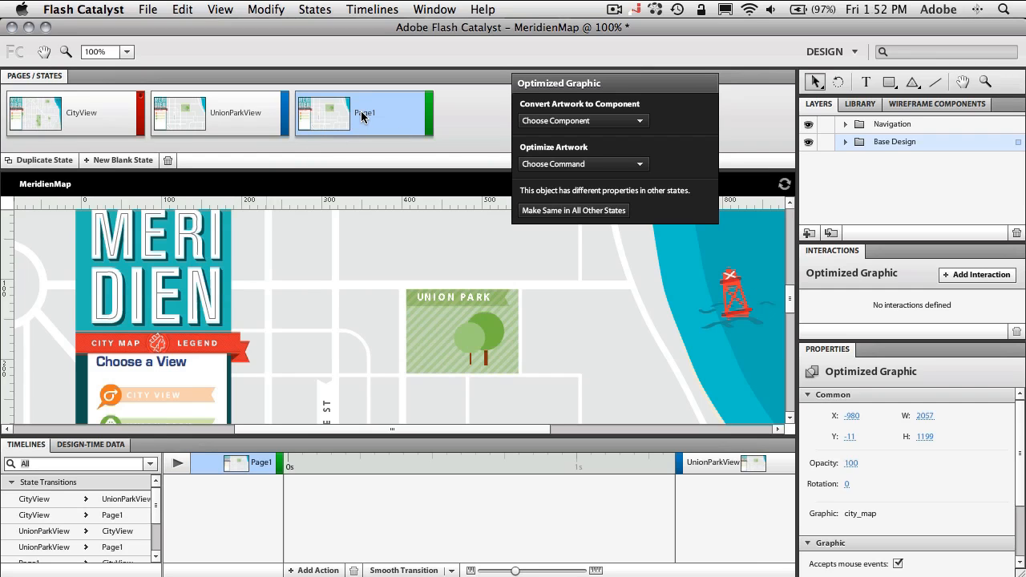
double_click(366, 112)
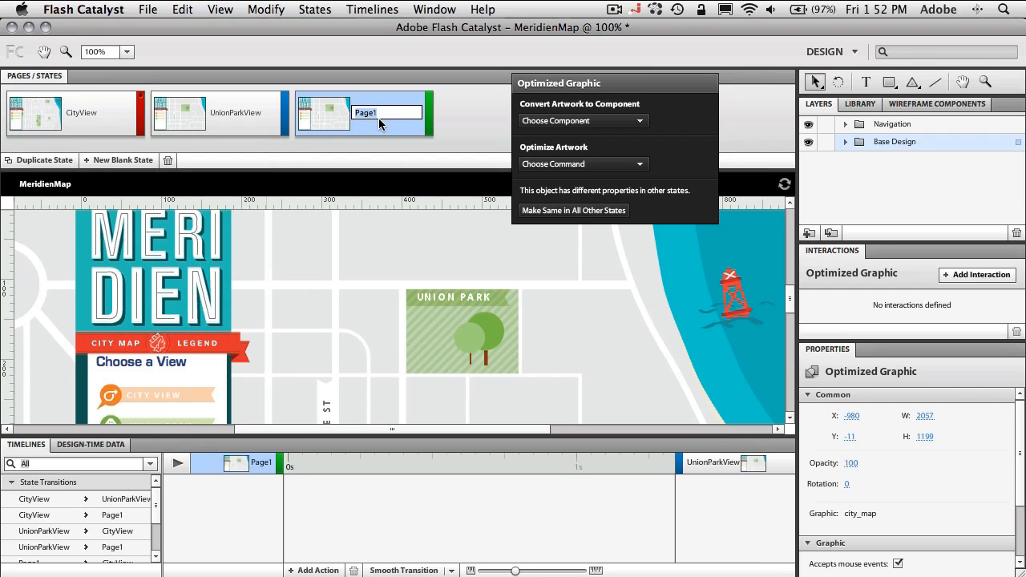
text(Central)
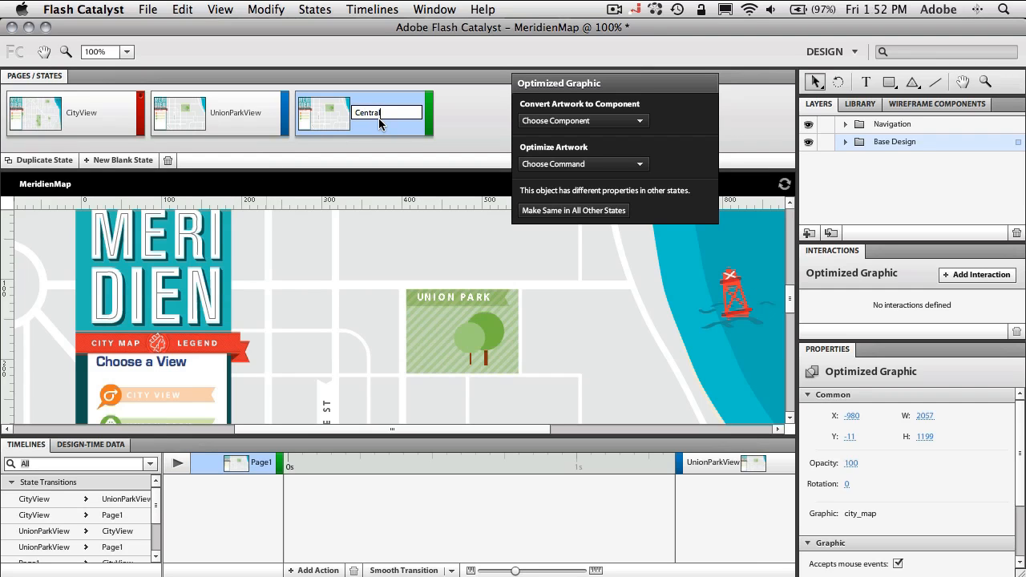
text(ParkView)
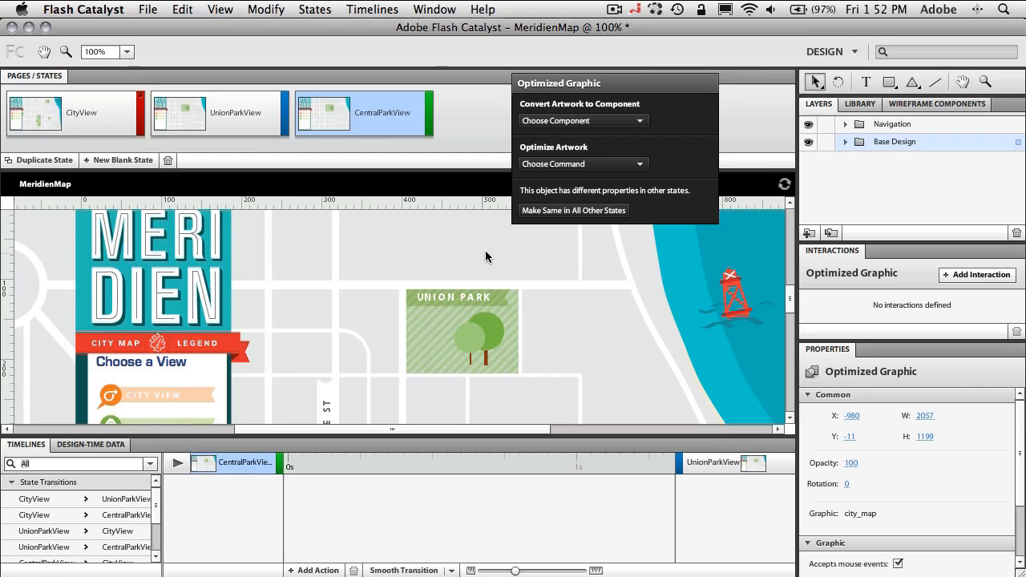
mouse_move(905, 425)
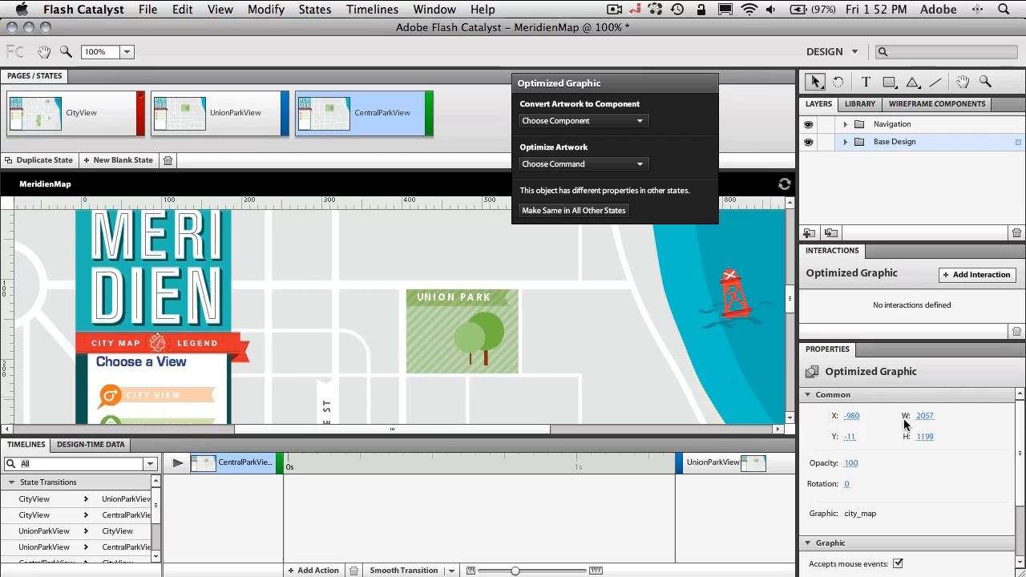
Reposition the map in CentralParkView so Central Park is centred
click(862, 415)
text(-680)
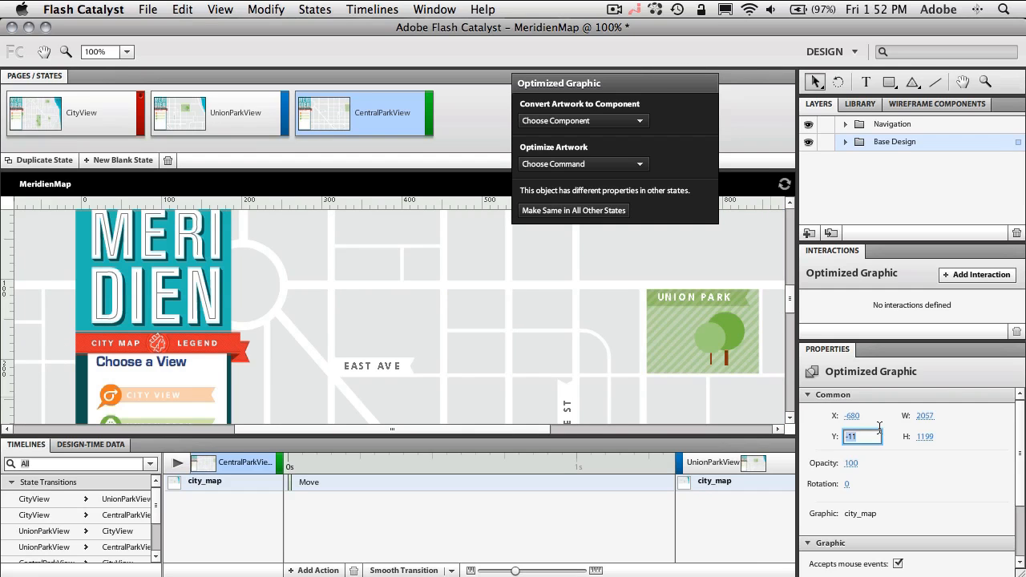
text(-59)
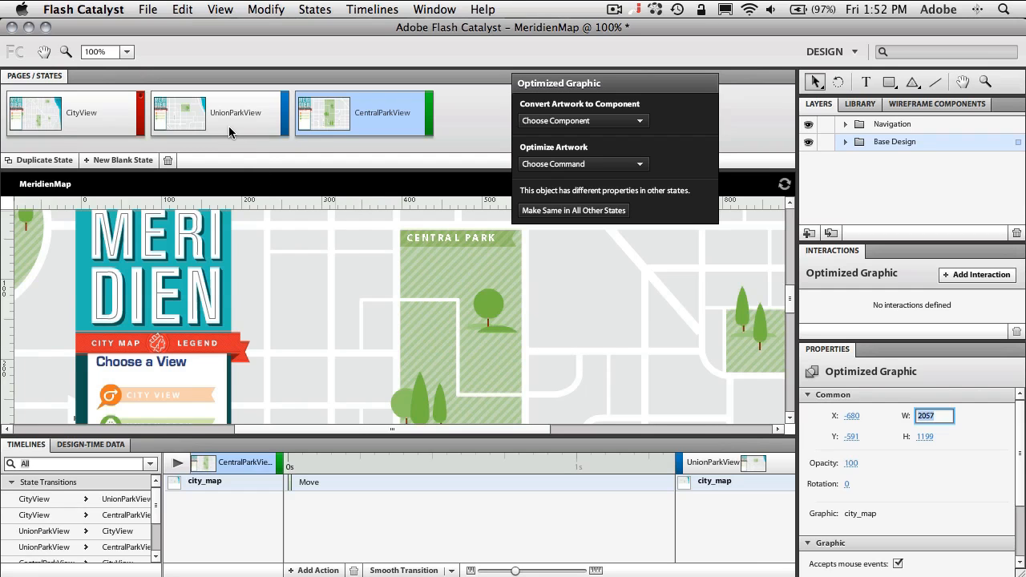
Return to the CityView state showing the full zoomed-out map
click(72, 112)
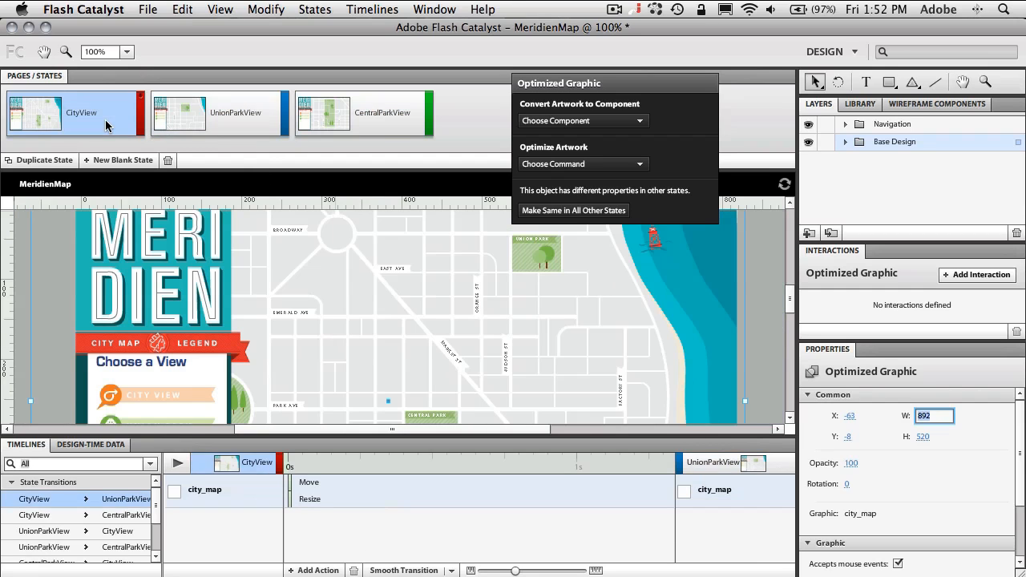
mouse_move(794, 308)
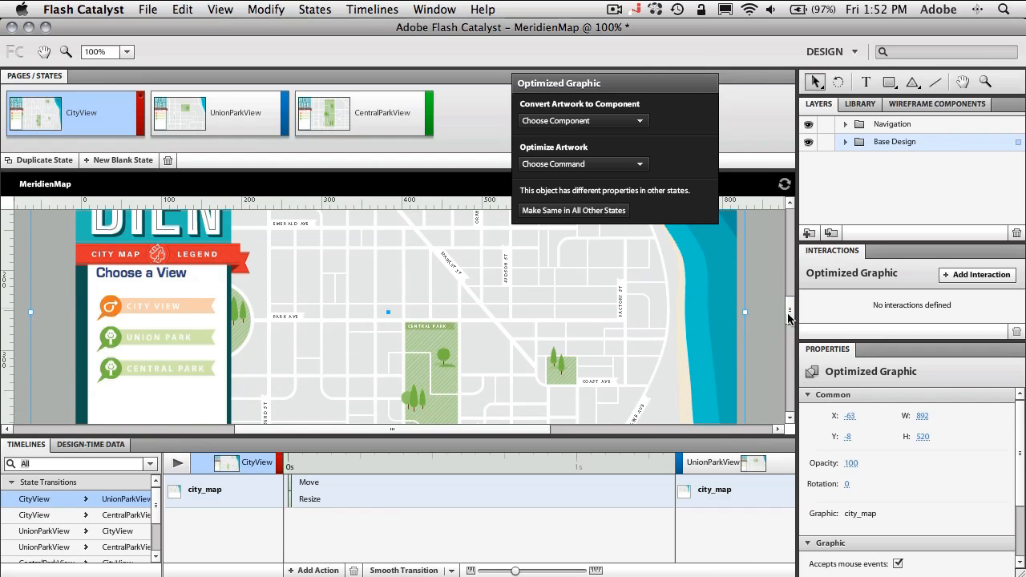
mouse_move(145, 327)
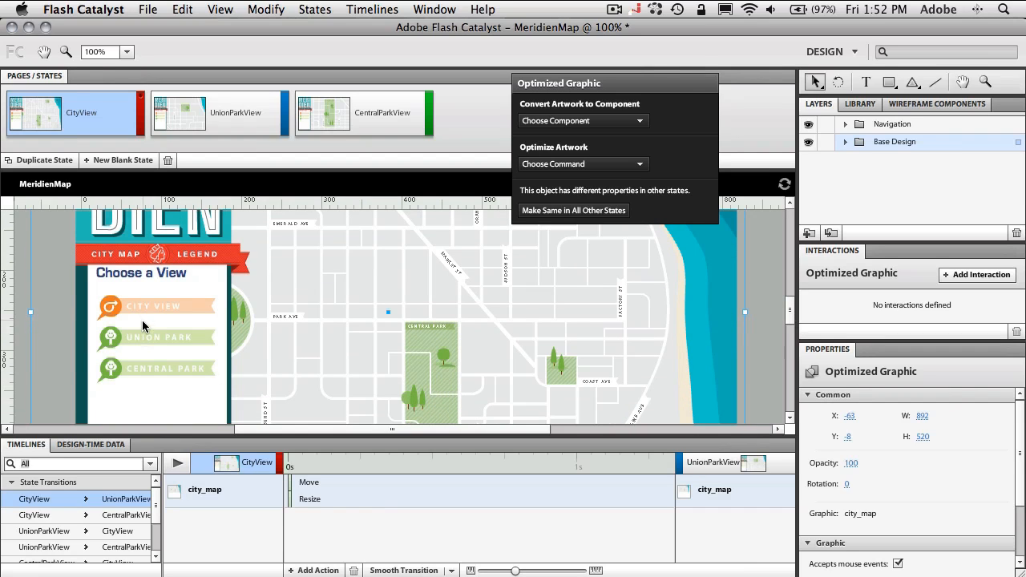
mouse_move(144, 361)
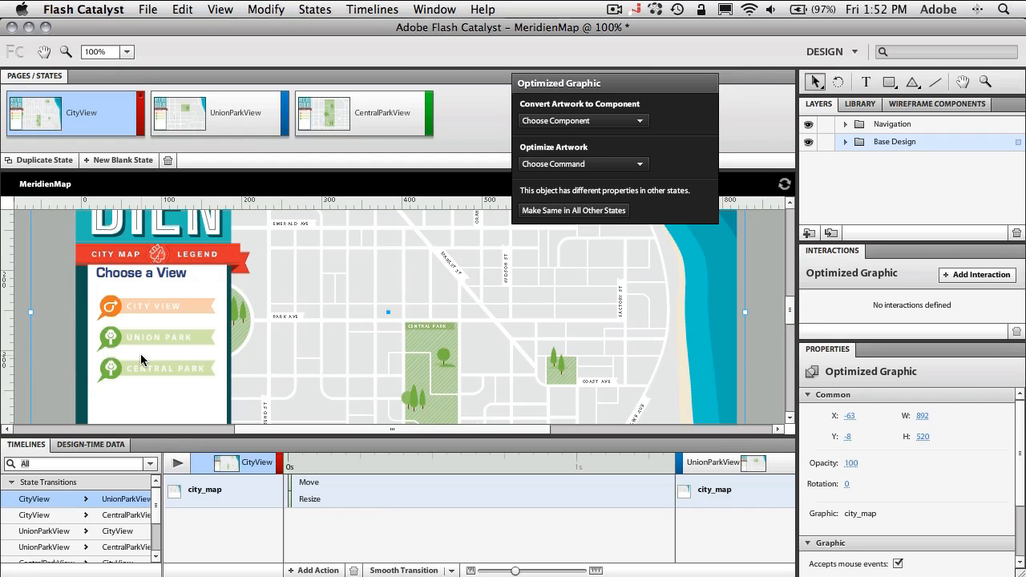
mouse_move(147, 357)
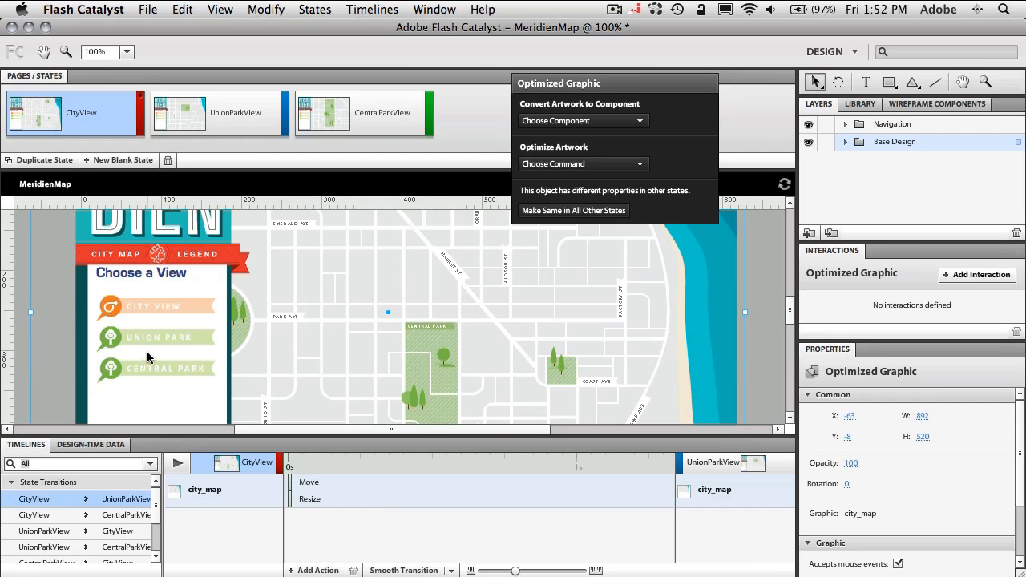
Make the Union Park button play a transition to UnionParkView on click
click(156, 339)
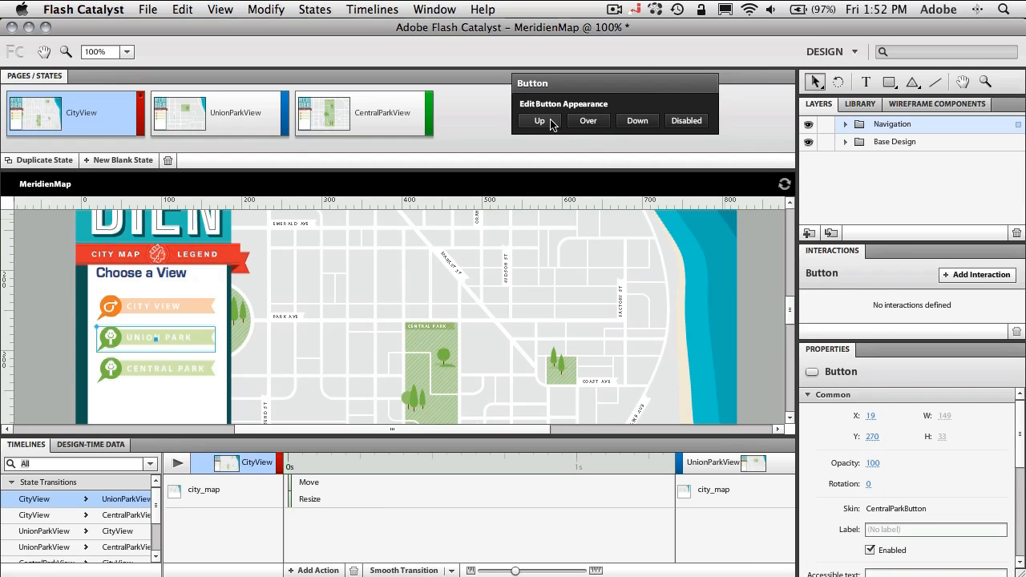
mouse_move(978, 276)
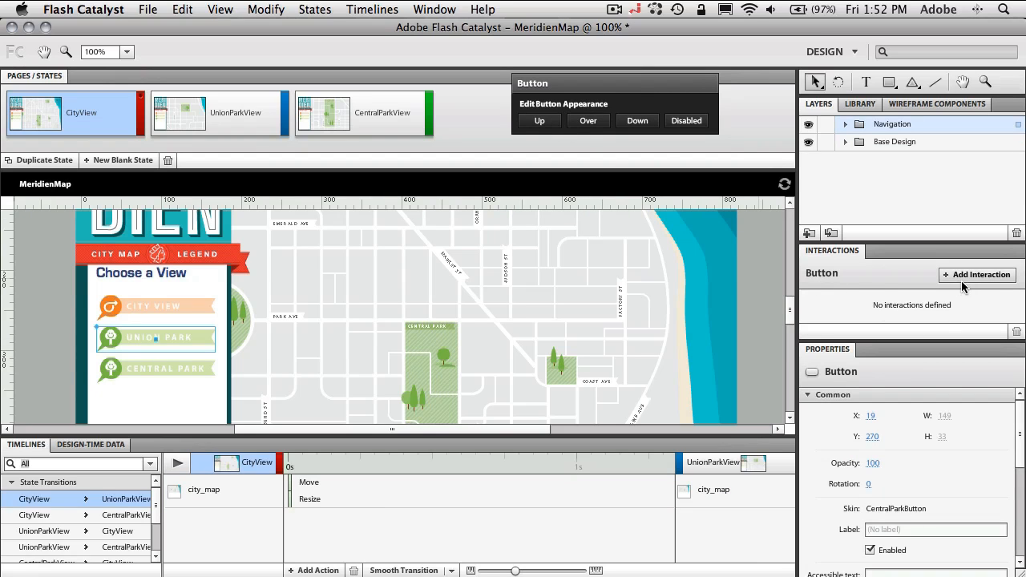
mouse_move(969, 282)
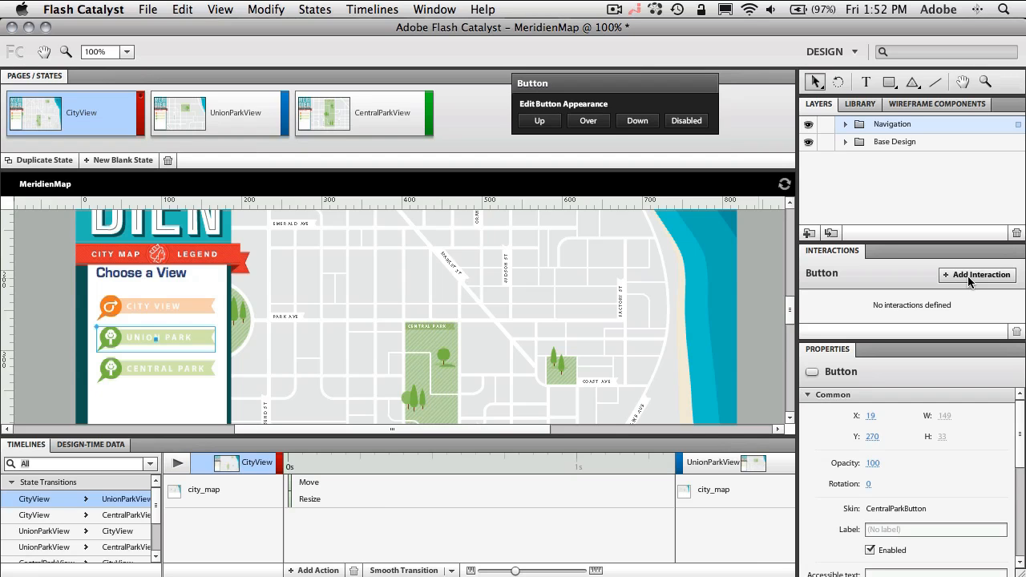
click(978, 276)
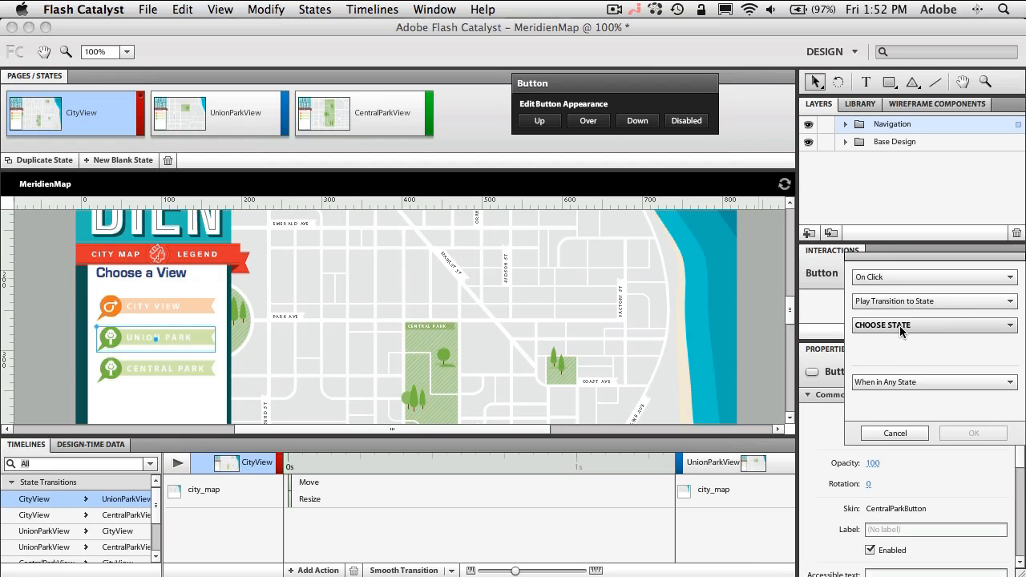
click(933, 324)
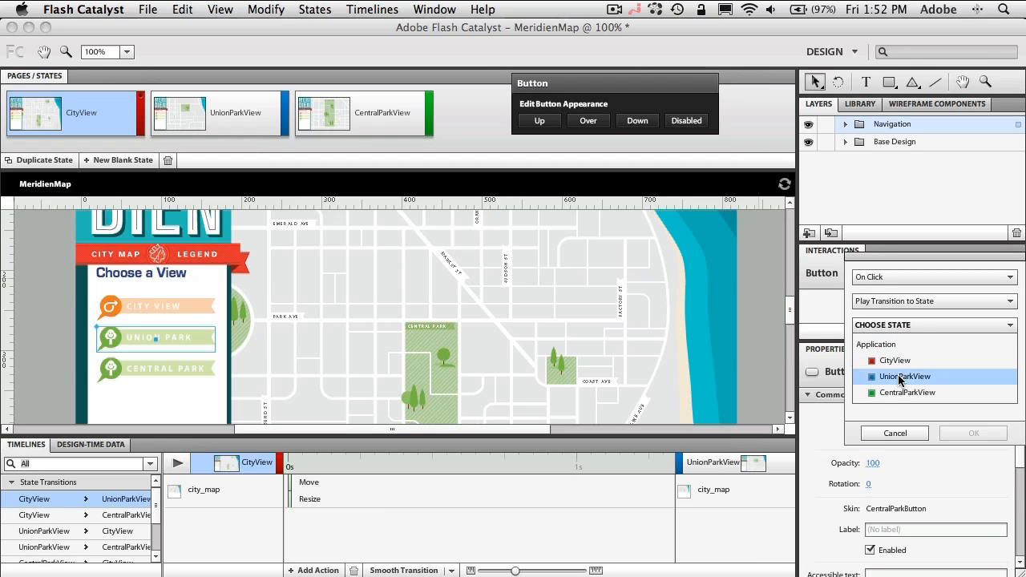
click(905, 375)
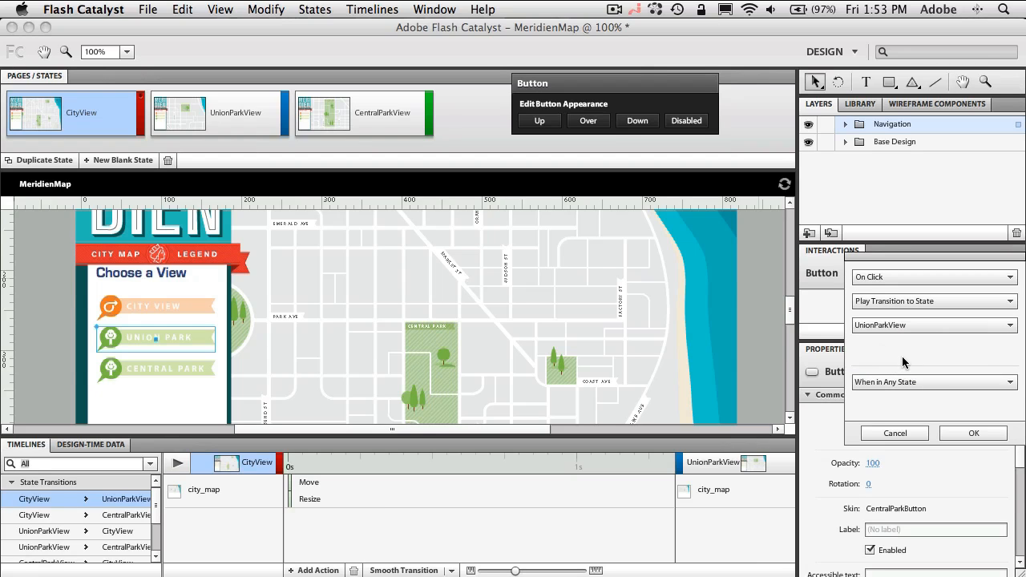
click(973, 433)
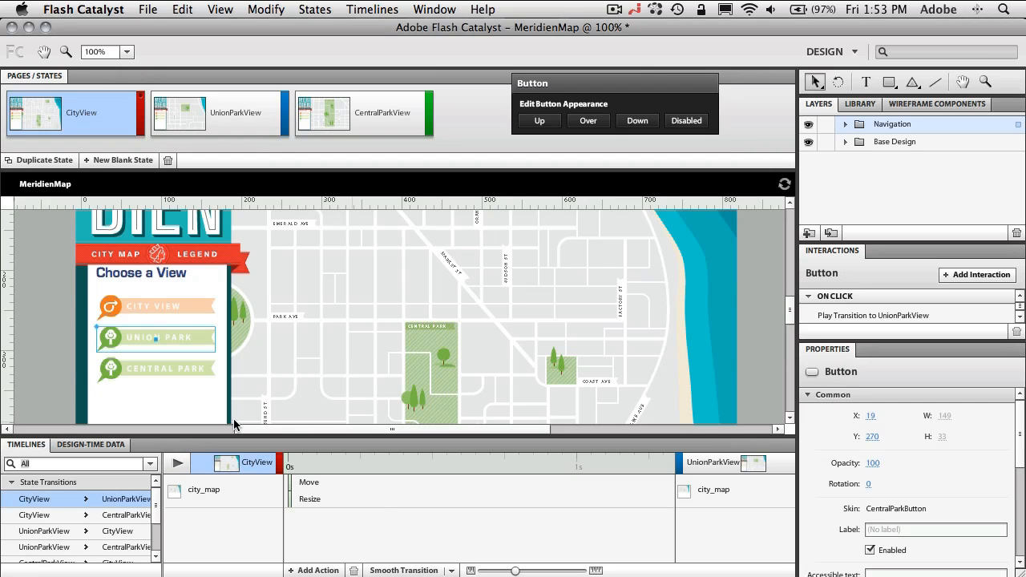
Make the Central Park button play a transition to CentralParkView on click
click(156, 368)
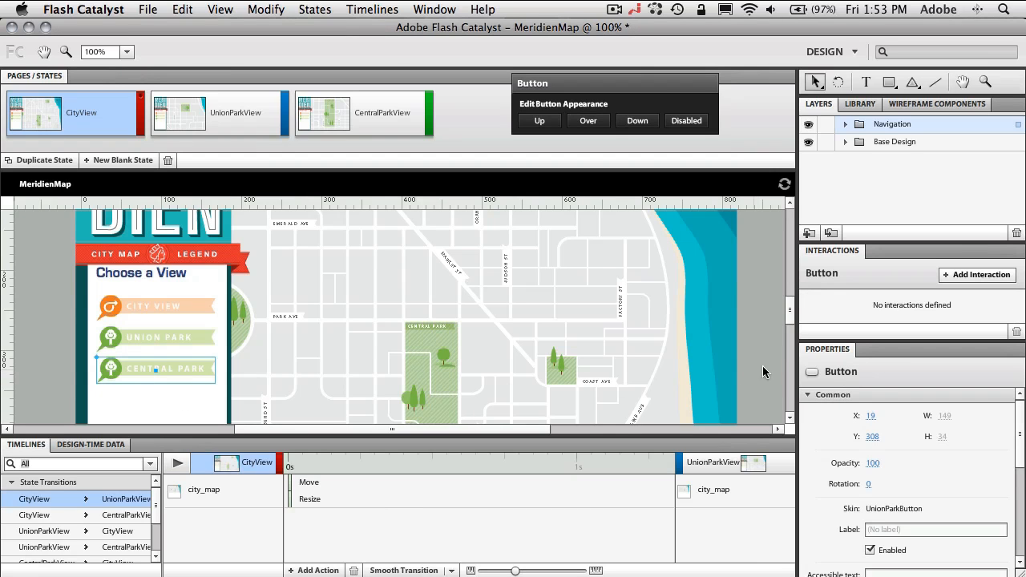
click(978, 275)
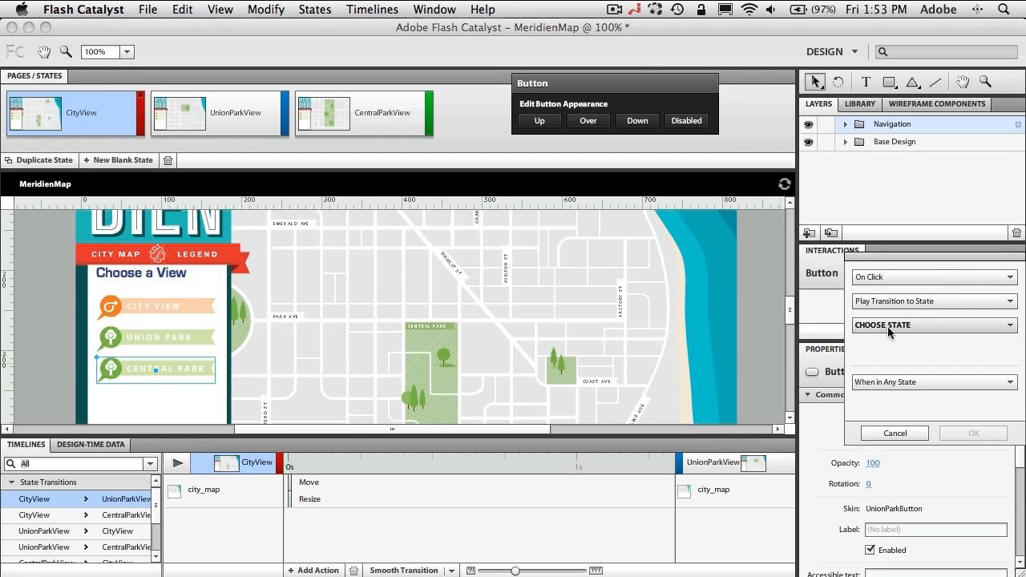
click(933, 324)
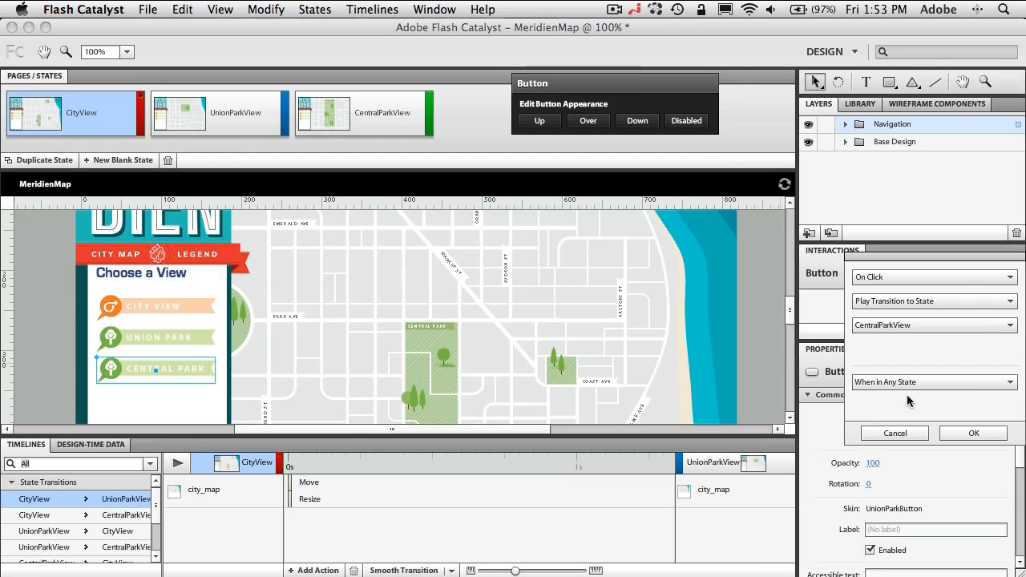
click(973, 433)
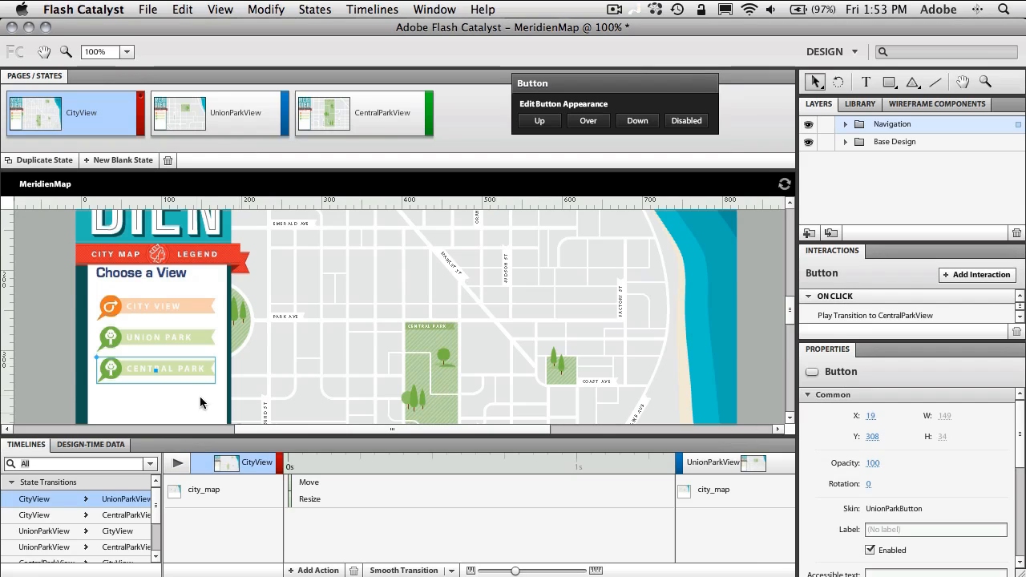
Make the City View button play a transition to CityView on click
click(156, 306)
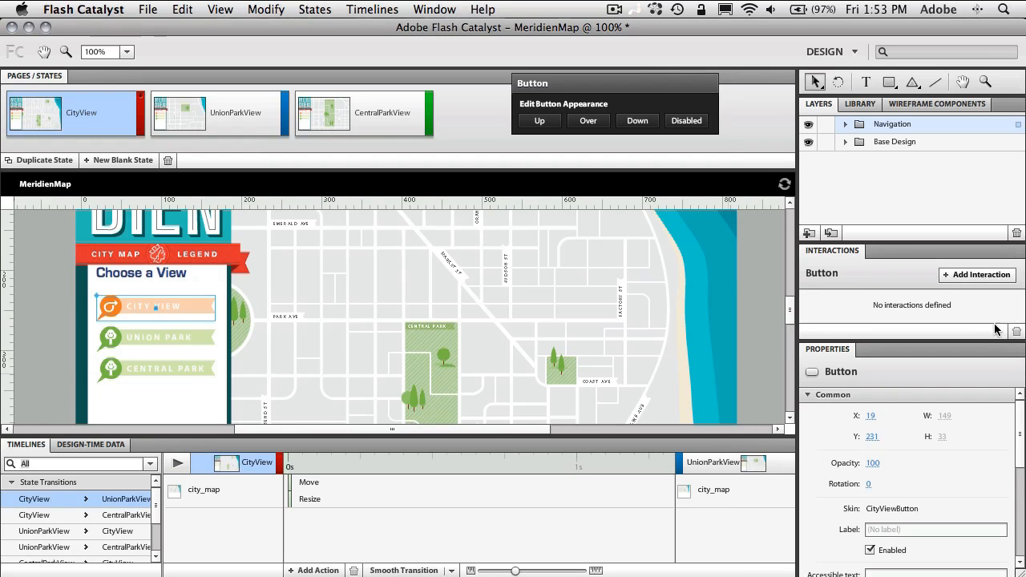
click(978, 275)
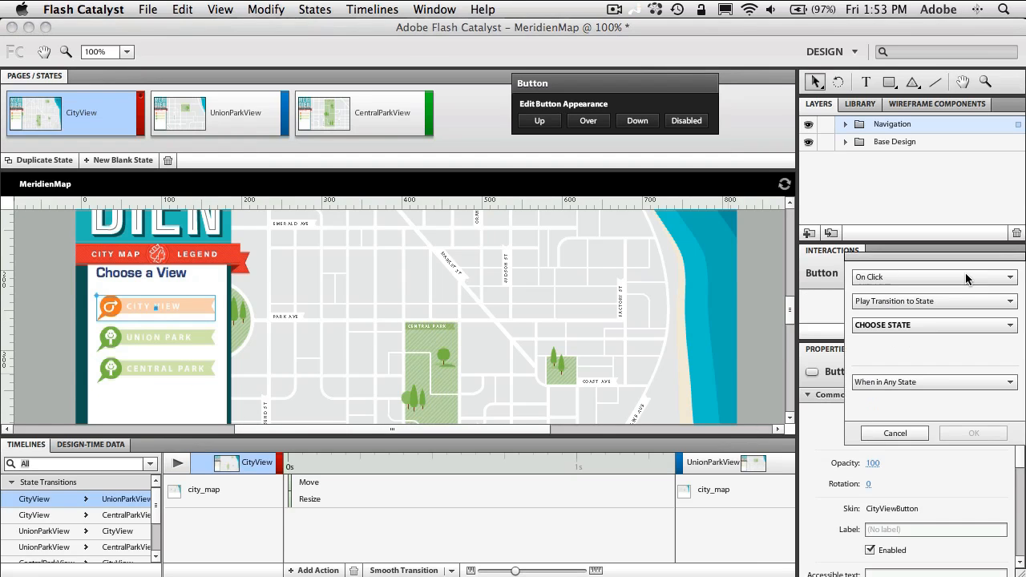
click(929, 324)
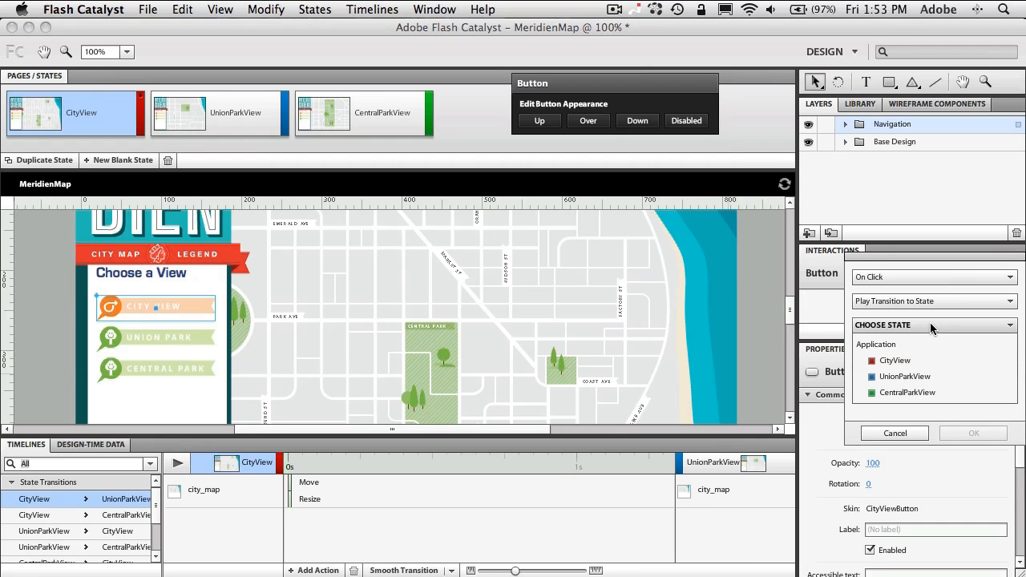
click(894, 359)
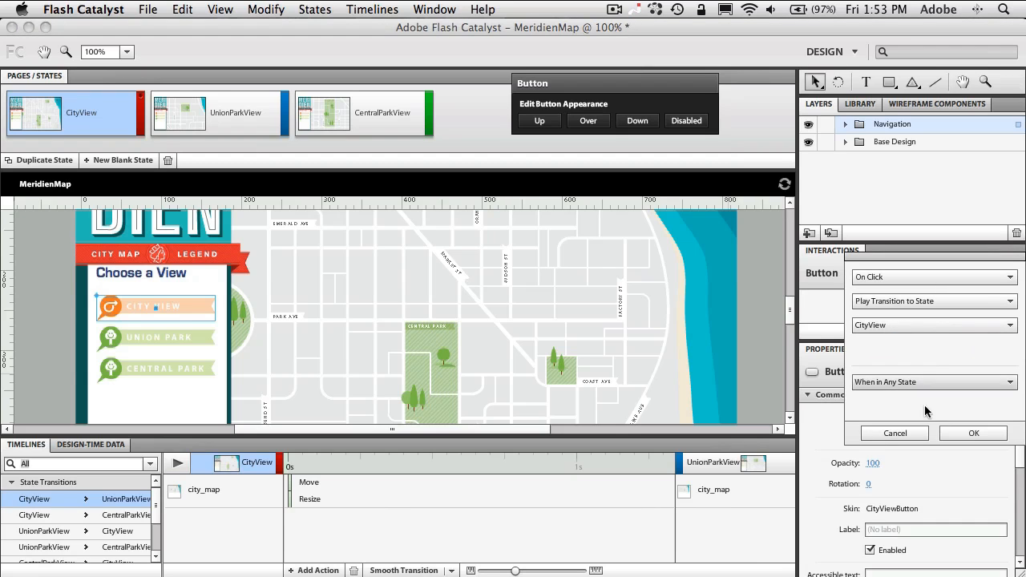
click(973, 433)
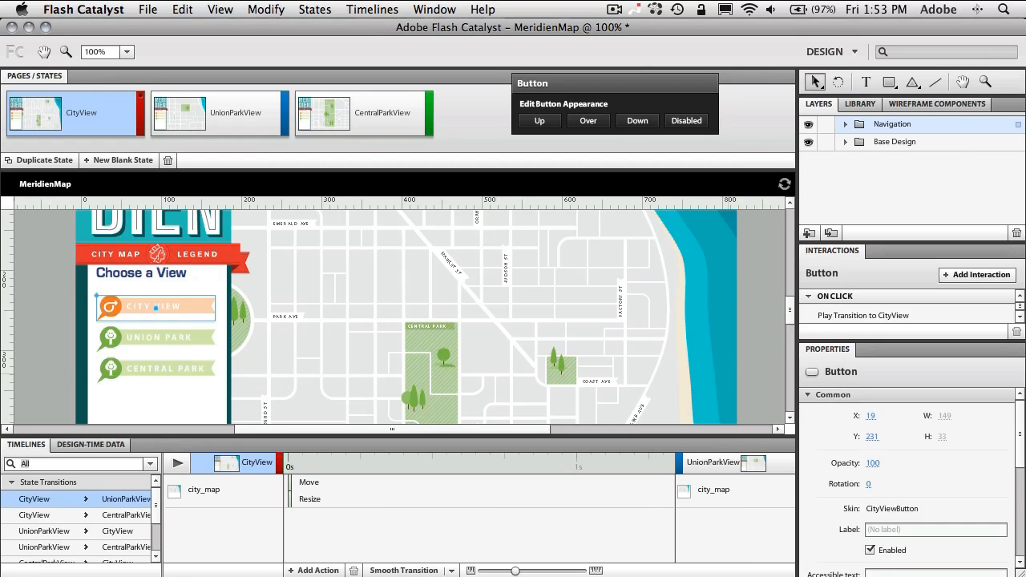
mouse_move(118, 530)
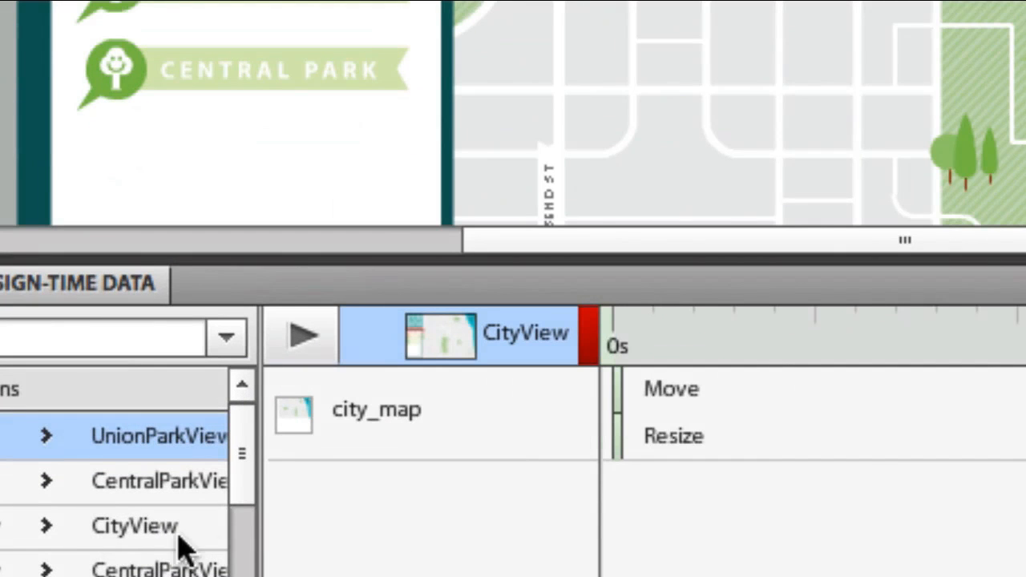
mouse_move(61, 510)
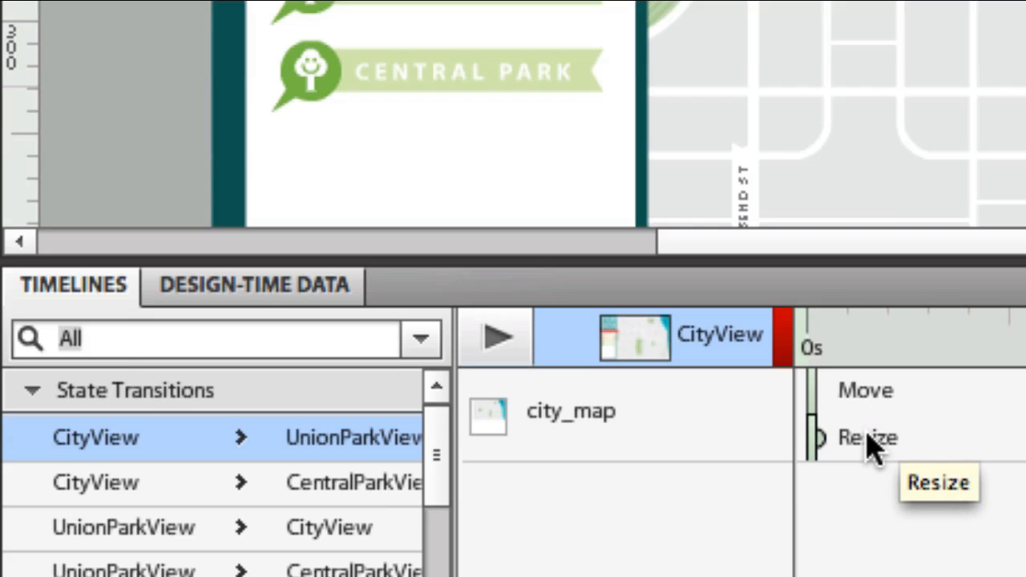
mouse_move(689, 488)
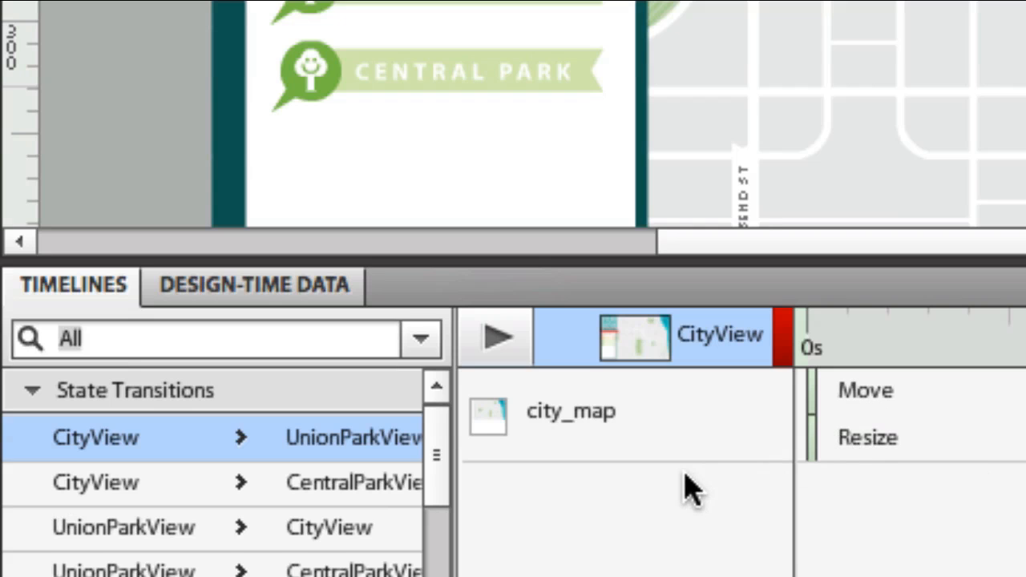
mouse_move(644, 484)
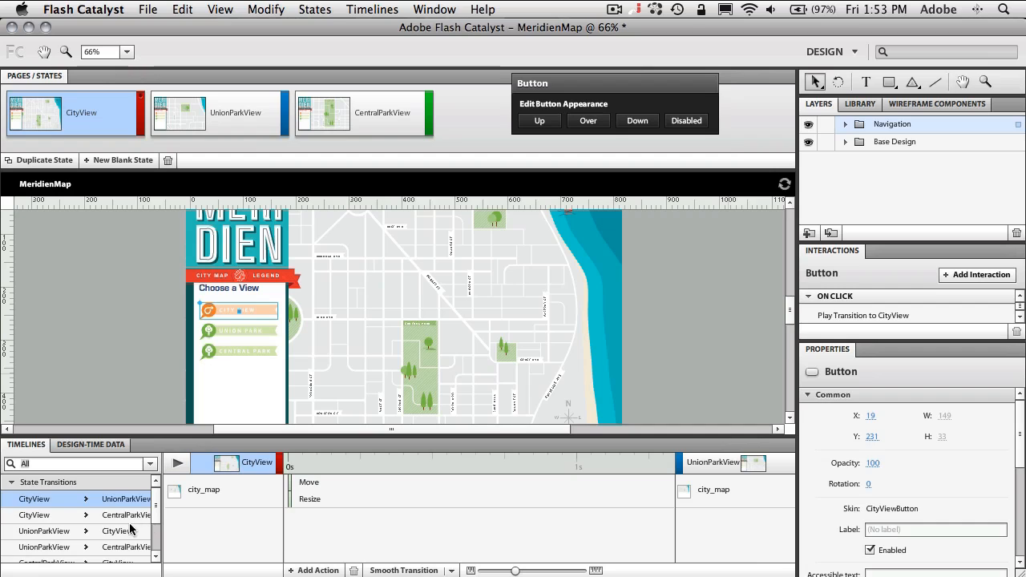
Scroll the Timelines panel to reach the CityView-to-UnionParkView Move and Resize effects
scroll(down, 3)
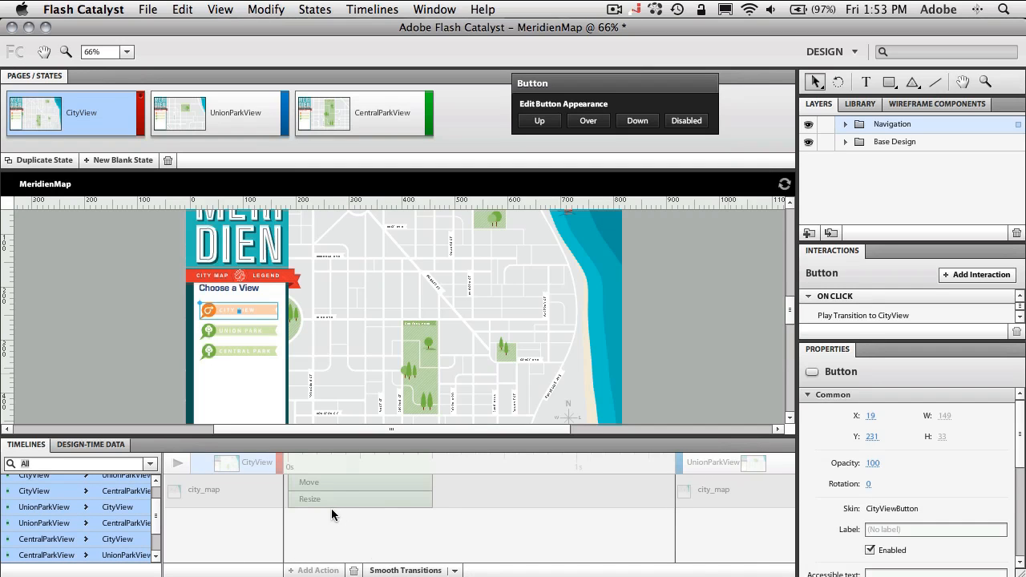
mouse_move(344, 490)
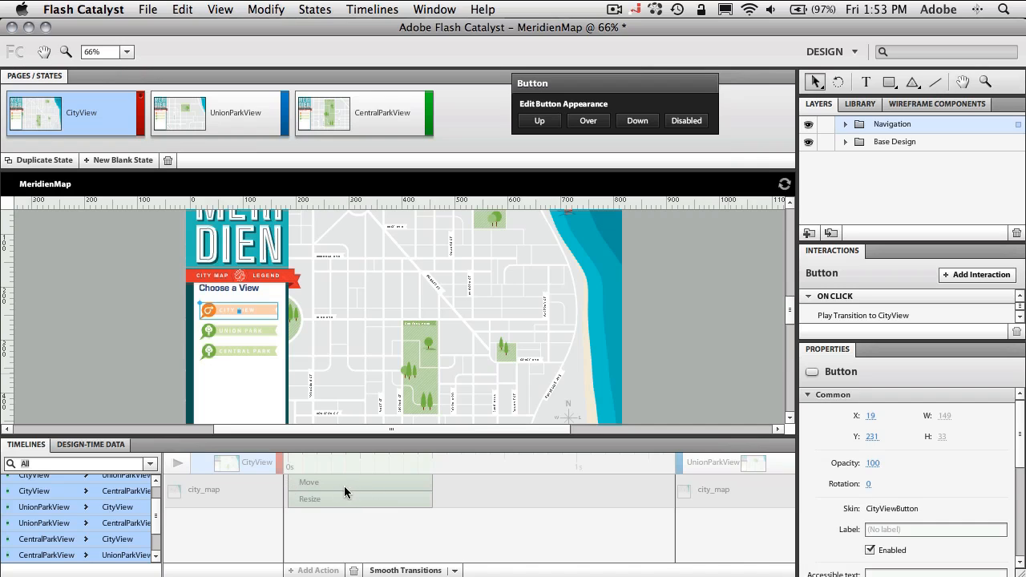
mouse_move(356, 516)
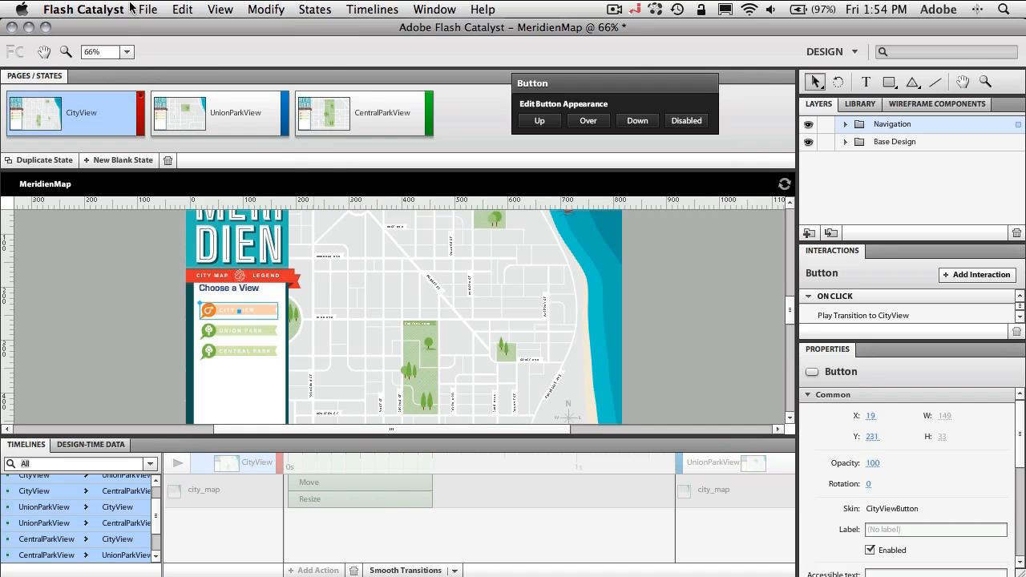
Run the map project from the File menu so it opens in Safari
click(148, 9)
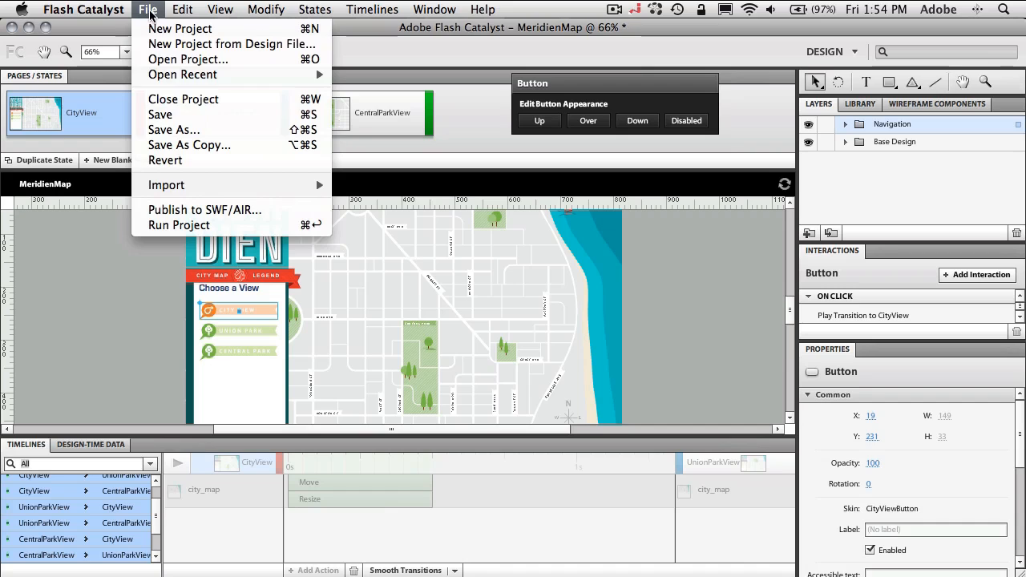
mouse_move(179, 225)
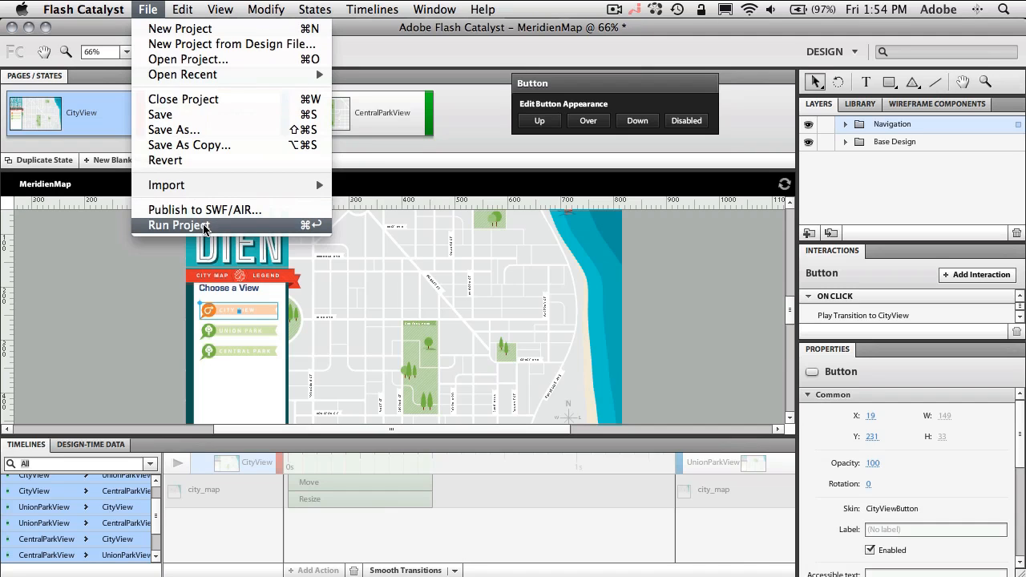
click(179, 225)
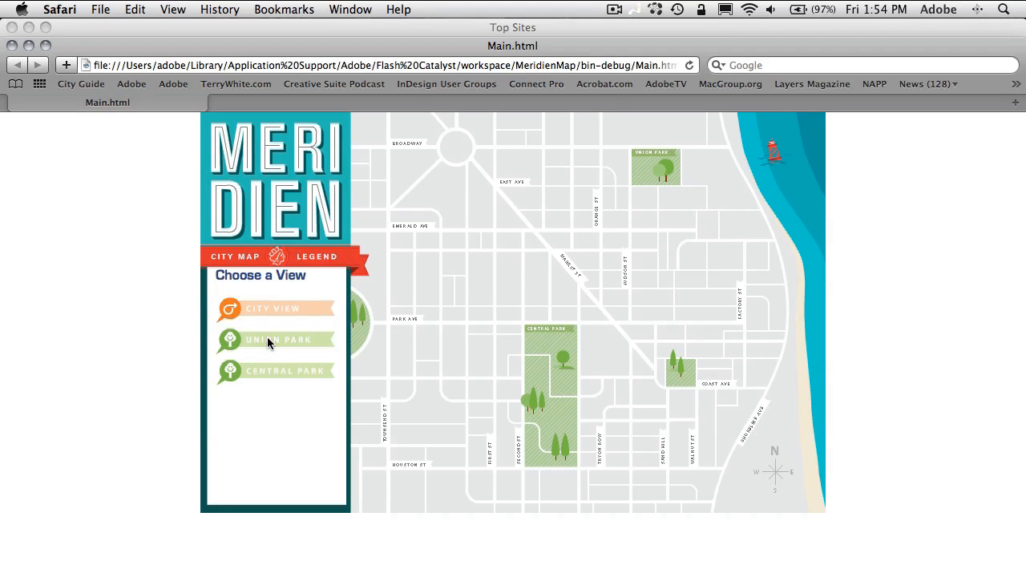
Zoom the map to Union Park, then Central Park, then back out to the full city view
click(276, 339)
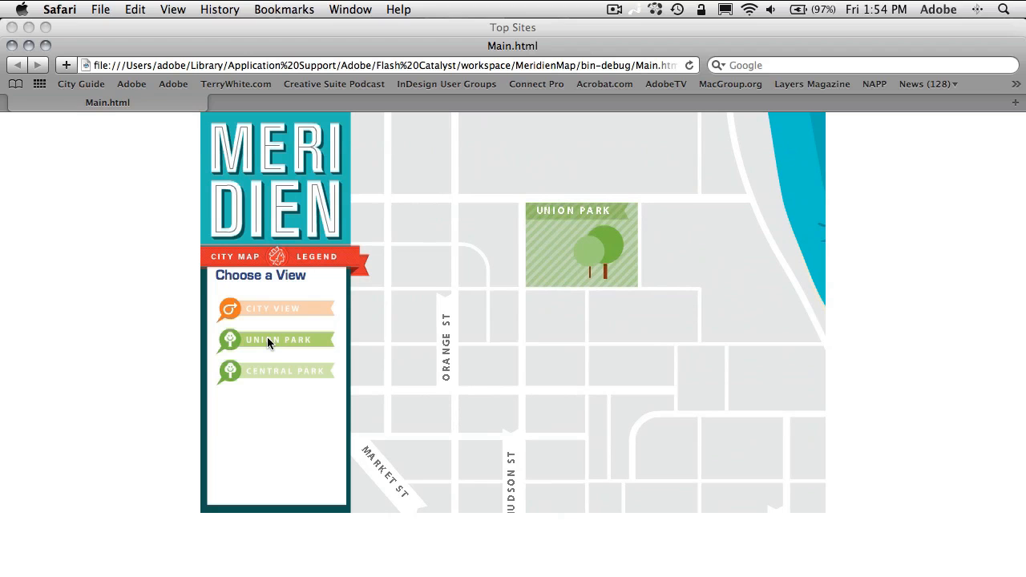
click(276, 370)
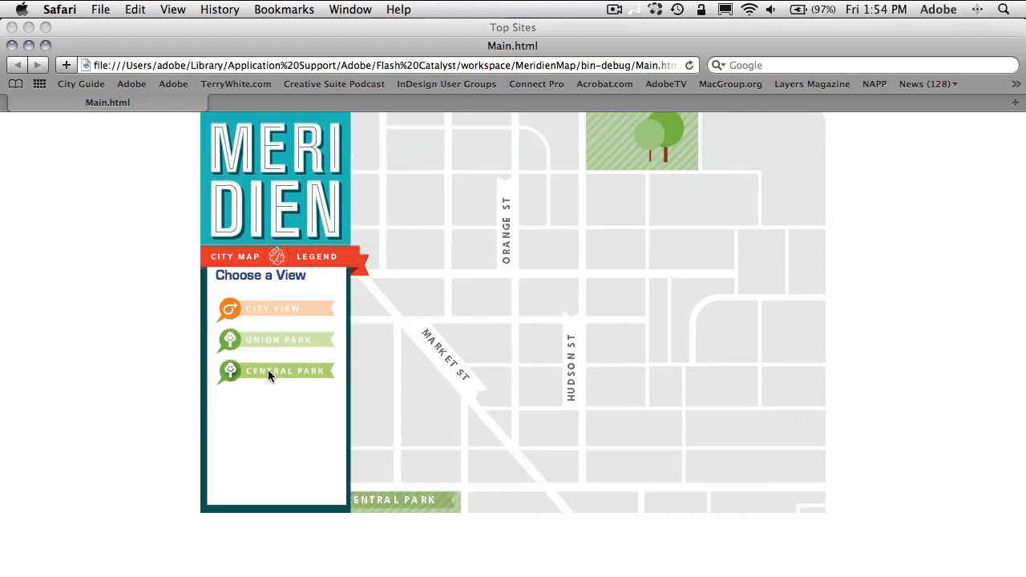
click(285, 371)
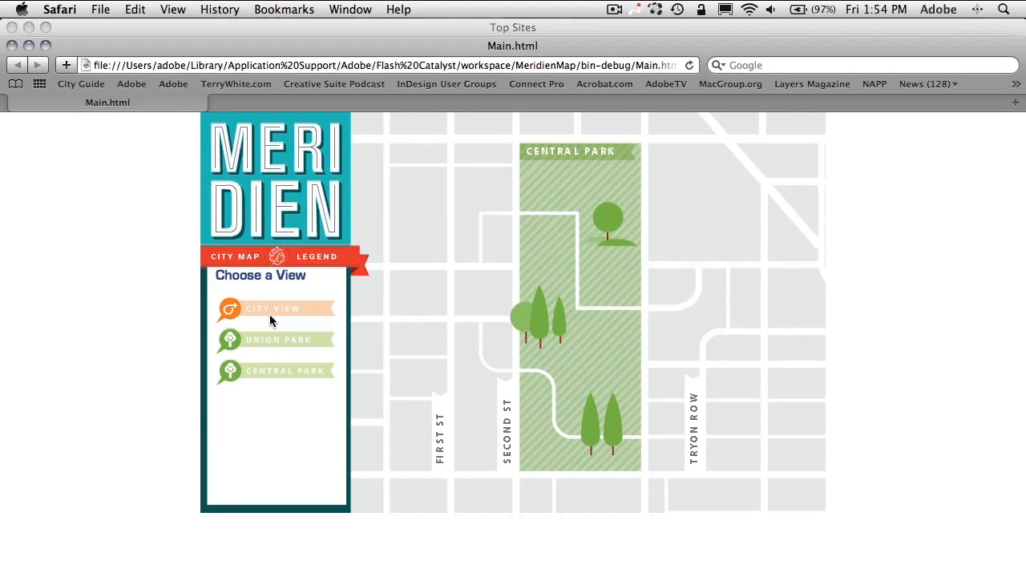
click(276, 307)
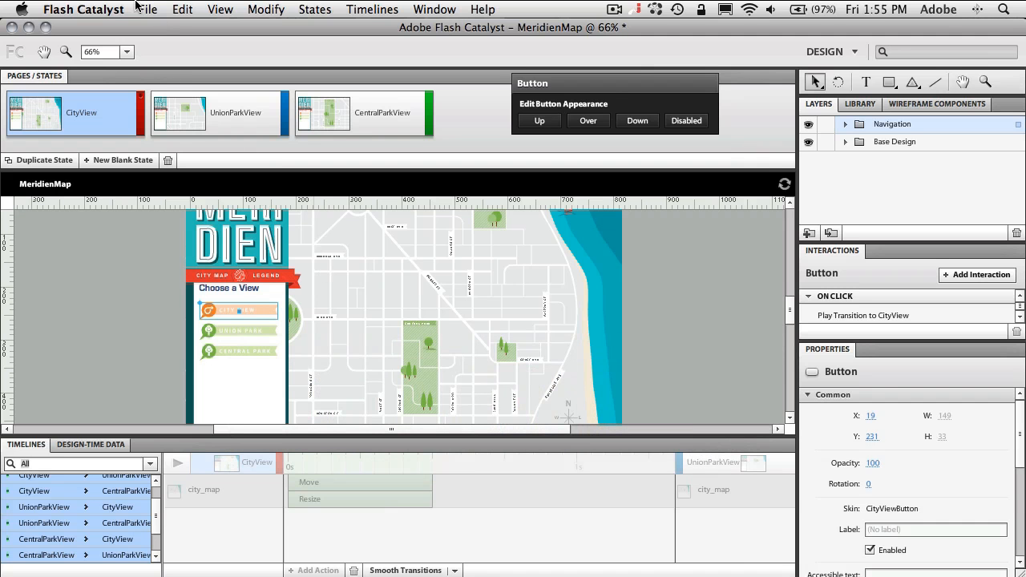
Bring up the File menu to reach Publish to SWF/AIR
click(146, 10)
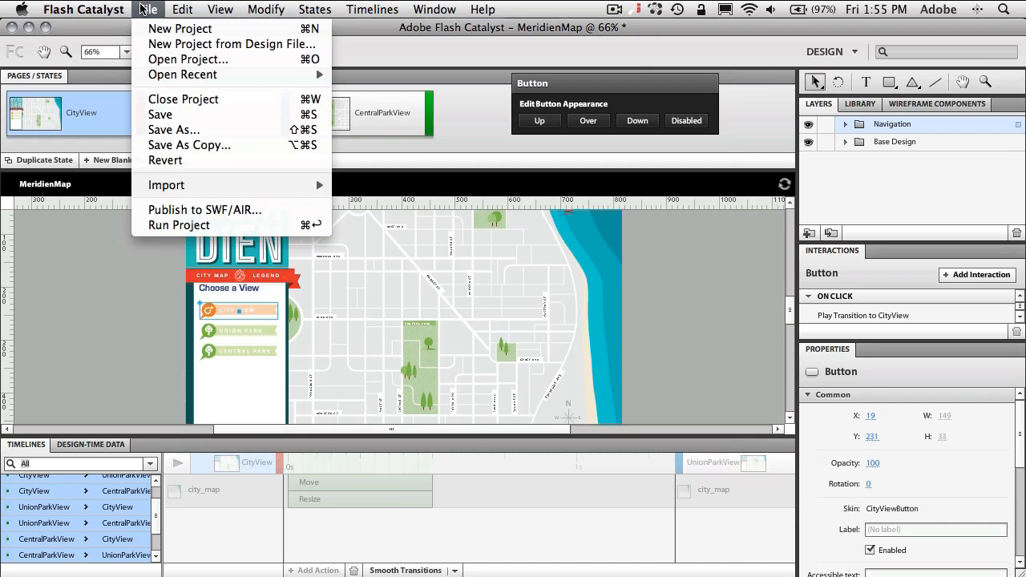
mouse_move(205, 209)
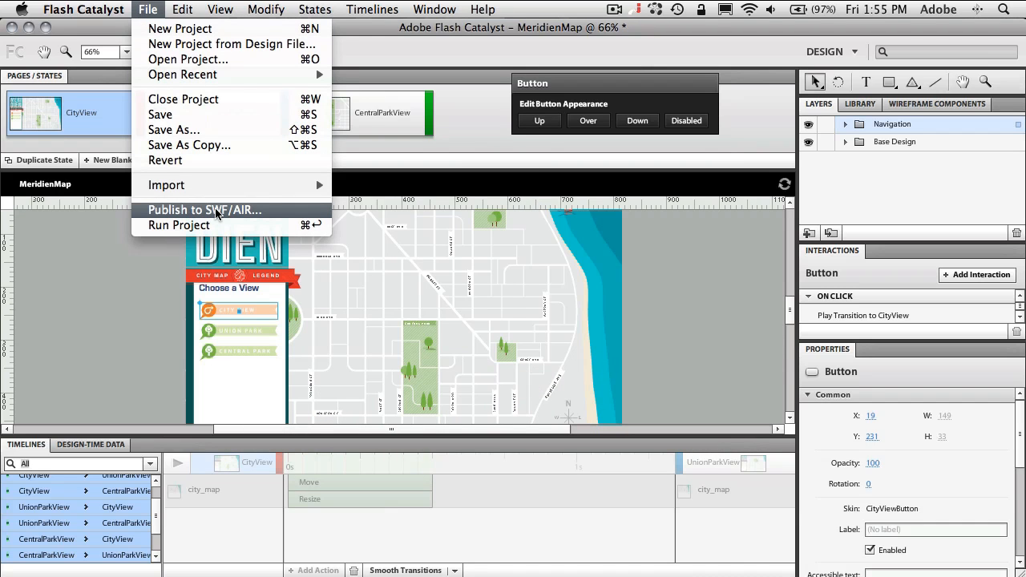